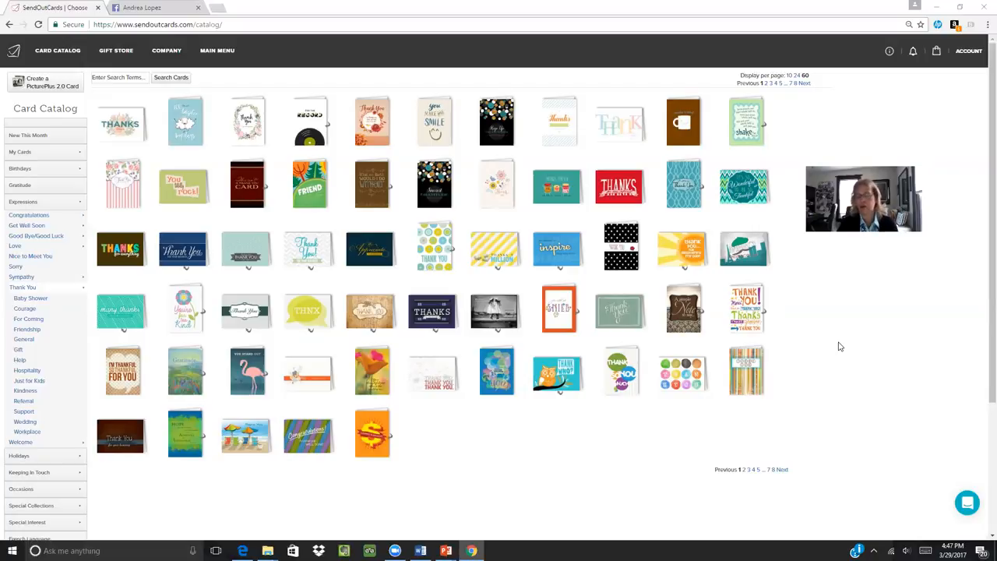
{"action": "mouse_move", "coordinate": [845, 335]}
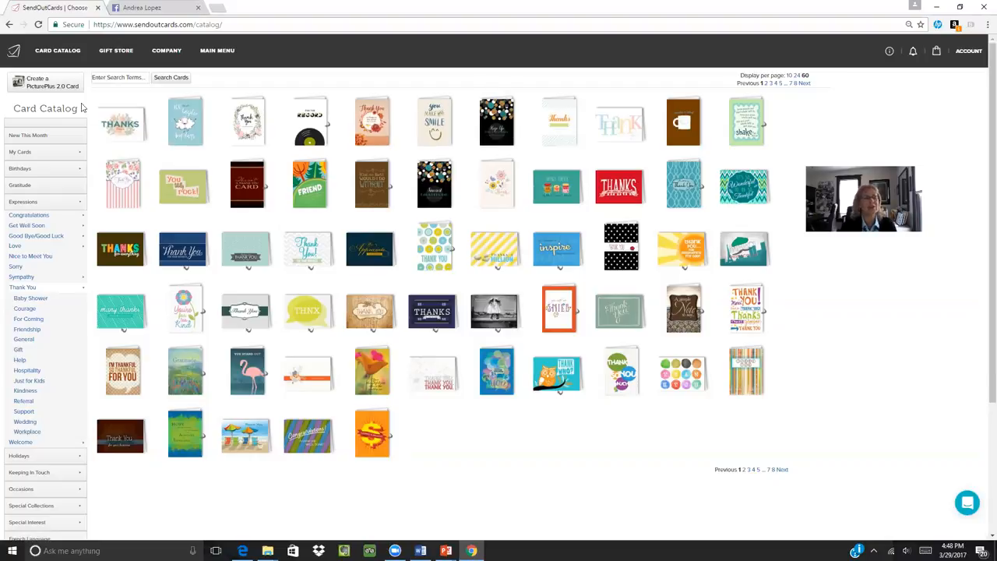
Step: Start a PicturePlus 2.0 vertical 5x7 greeting card and show the Pictures library
{"action": "left_click", "coordinate": [52, 84]}
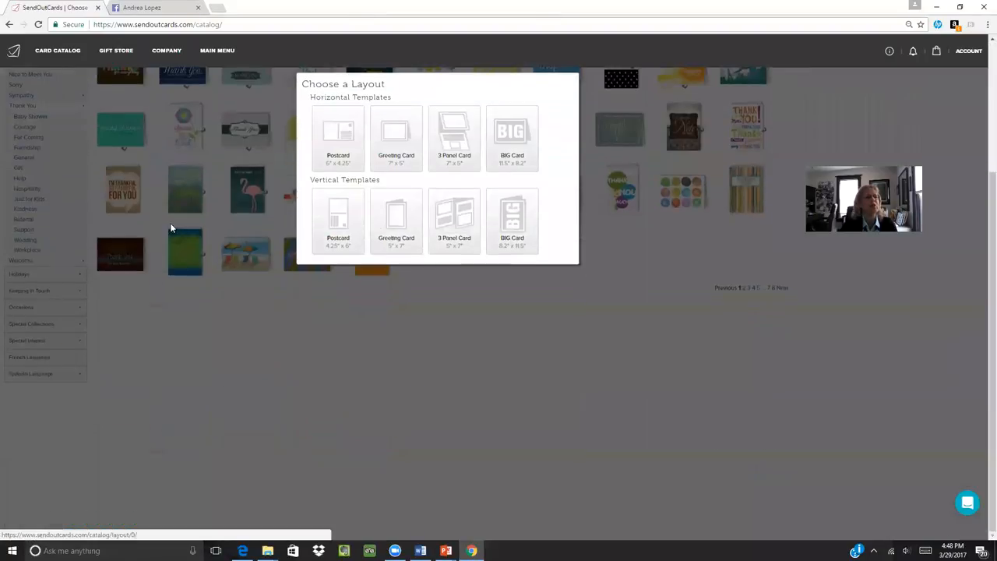
{"action": "mouse_move", "coordinate": [481, 379]}
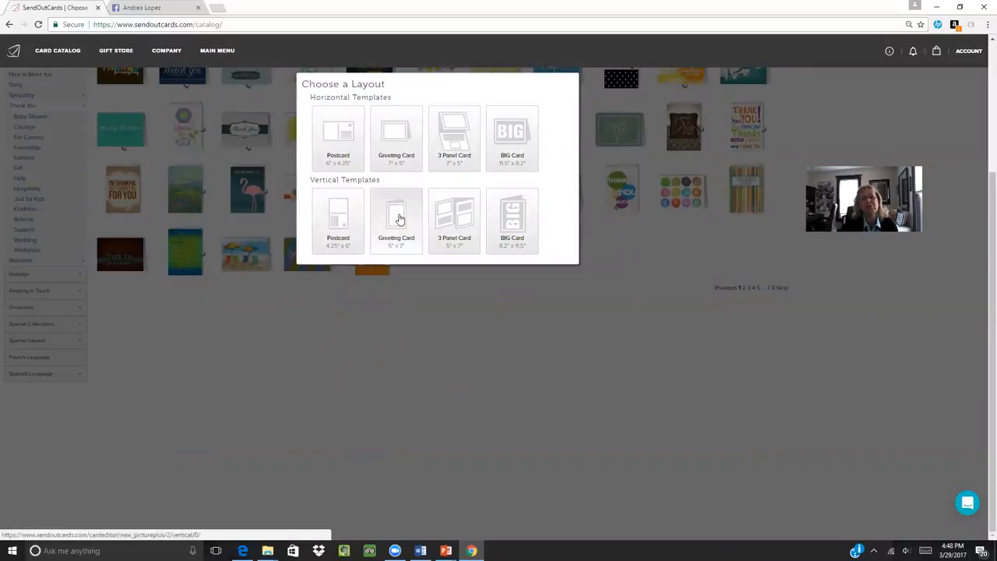
{"action": "left_click", "coordinate": [396, 220]}
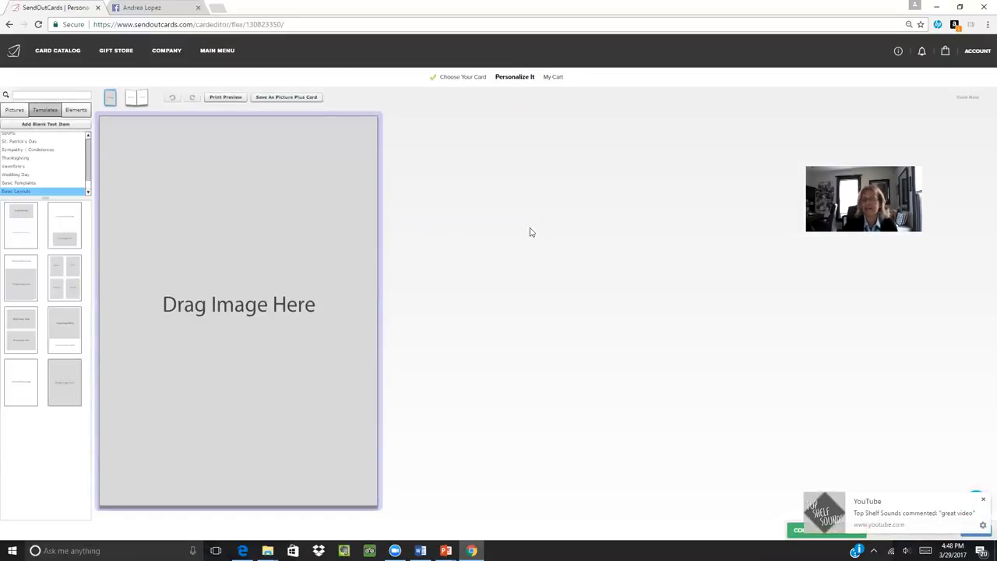
{"action": "mouse_move", "coordinate": [444, 133]}
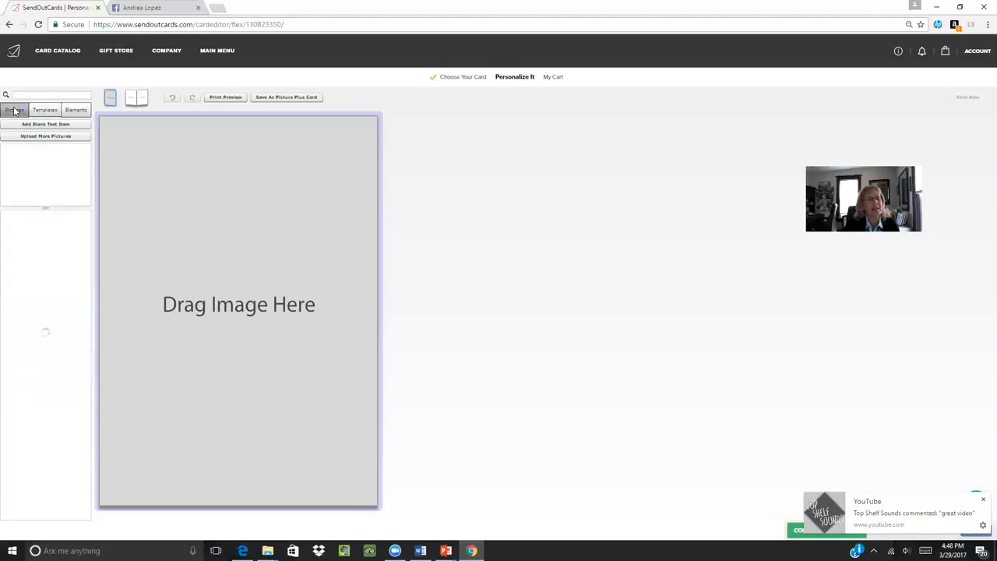
{"action": "left_click", "coordinate": [13, 110]}
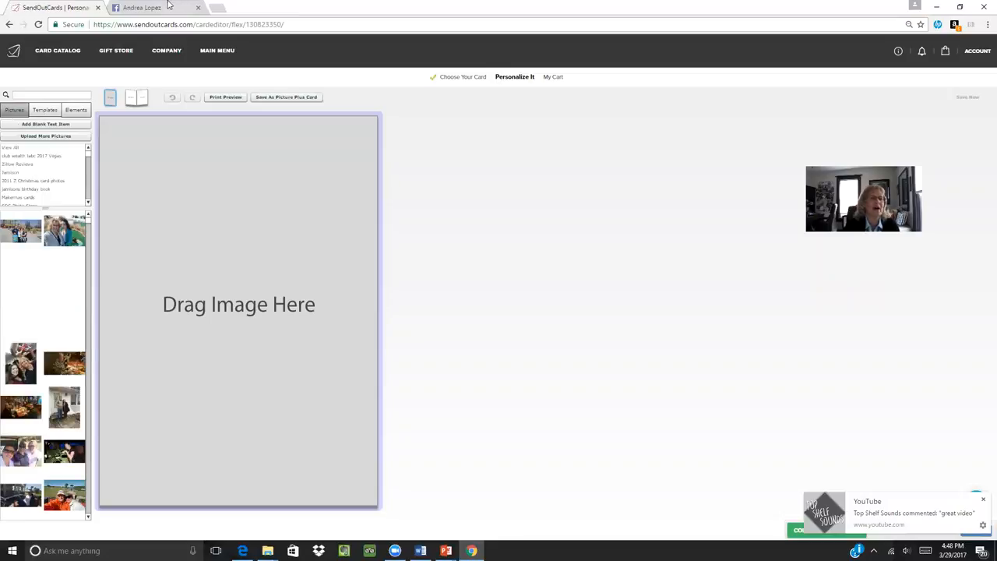
Step: Save the paddleboard vacation cover photo from Facebook as 'nico and andrea.jpg'
{"action": "left_click", "coordinate": [142, 7]}
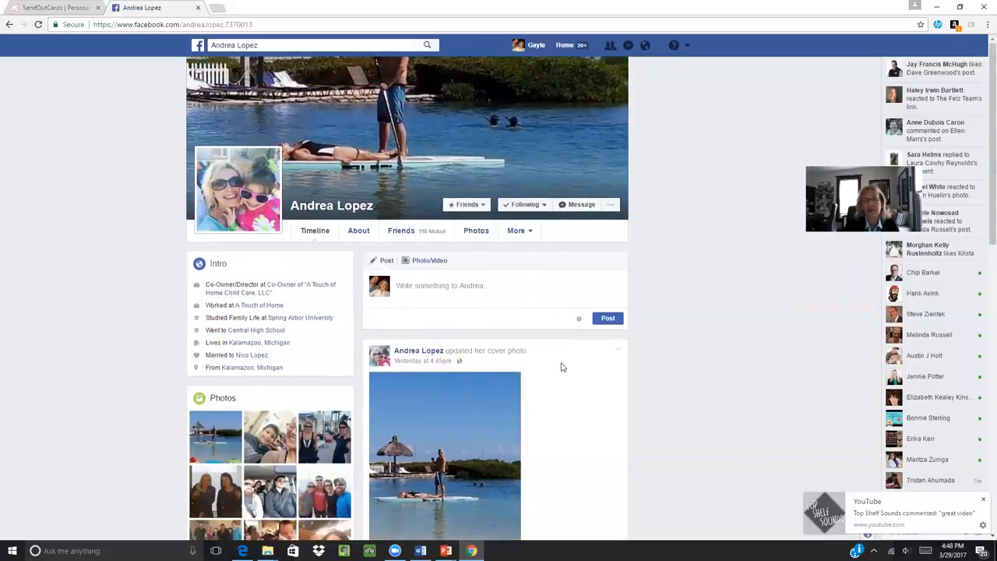
{"action": "scroll", "scroll_direction": "down", "scroll_amount": 3}
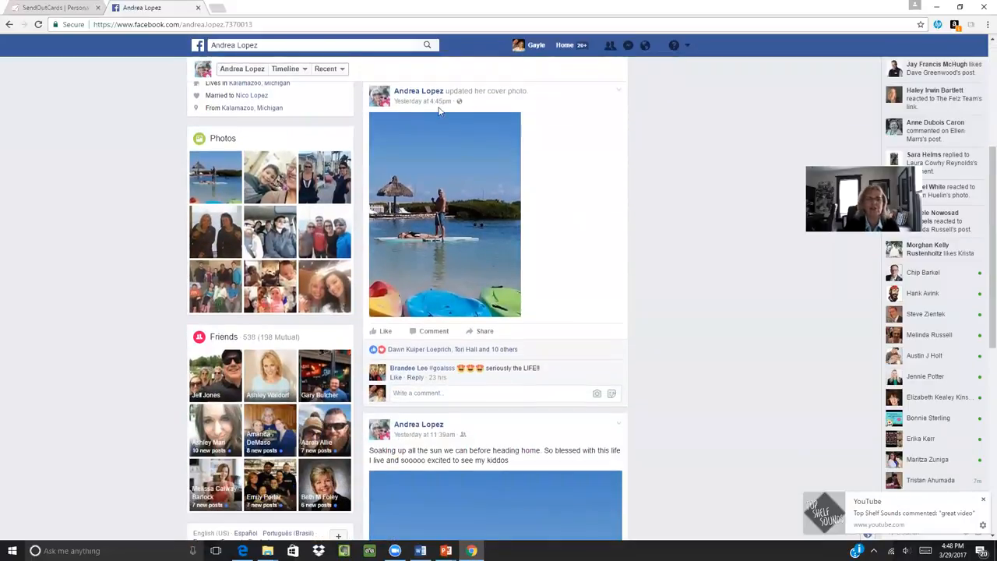
{"action": "mouse_move", "coordinate": [583, 193]}
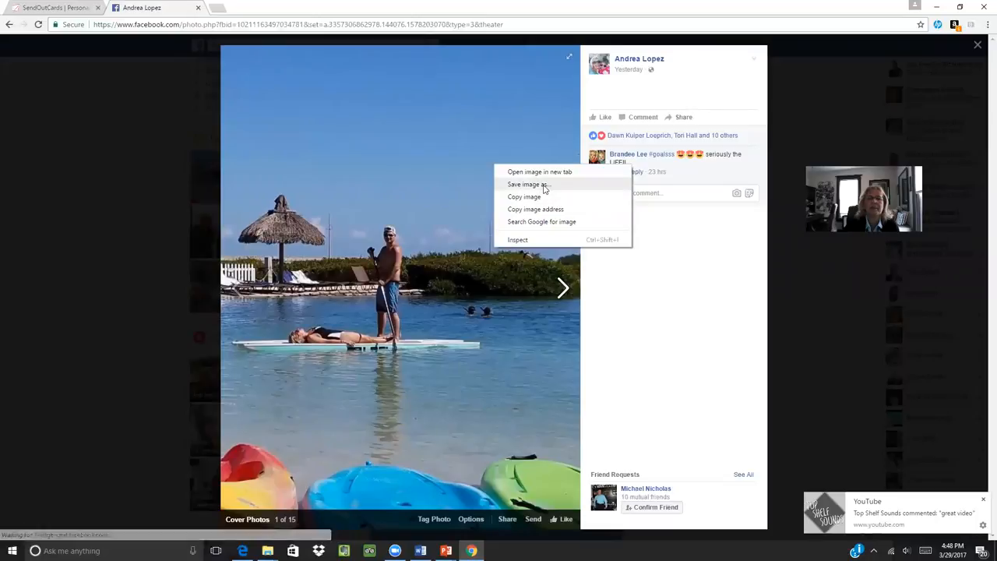
{"action": "left_click", "coordinate": [547, 190]}
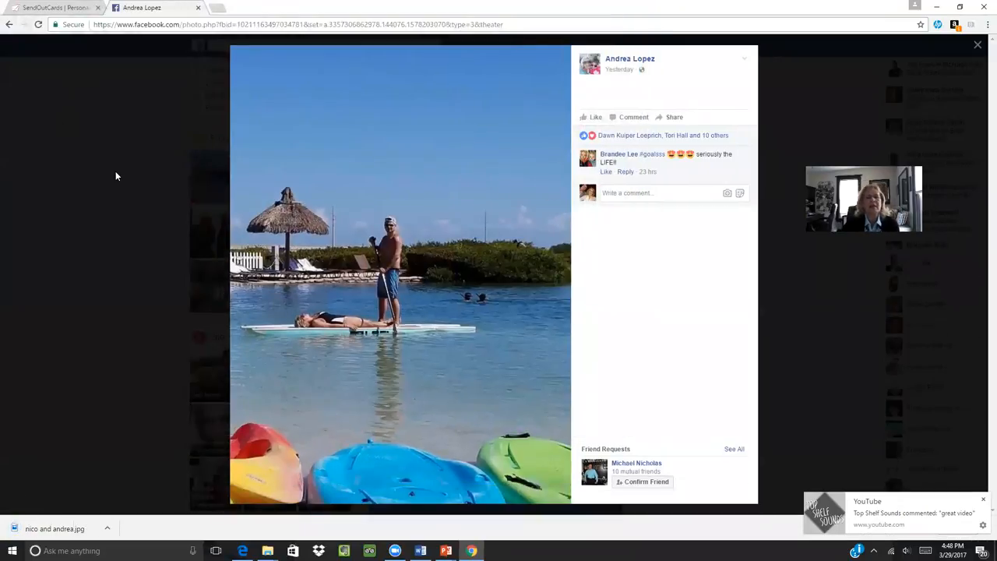
Step: Back in the card editor, start uploading the saved vacation photo from the computer
{"action": "left_click", "coordinate": [55, 8]}
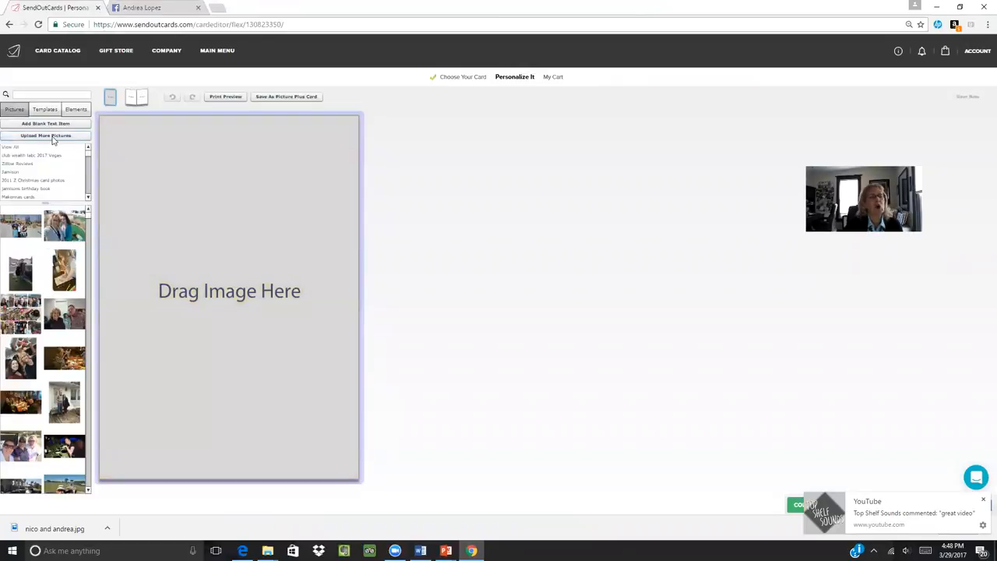
{"action": "left_click", "coordinate": [46, 135]}
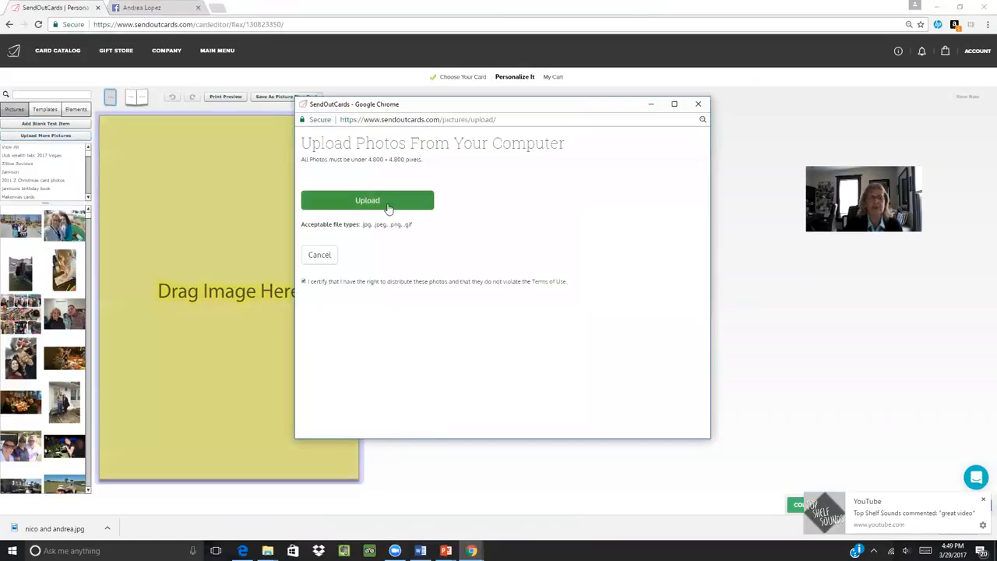
{"action": "left_click", "coordinate": [367, 200]}
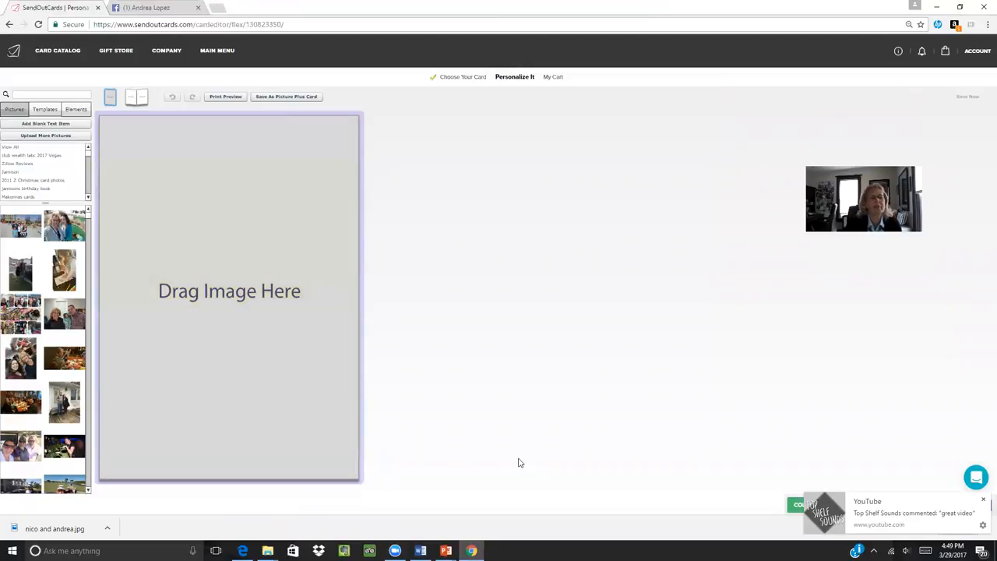
{"action": "mouse_move", "coordinate": [485, 291]}
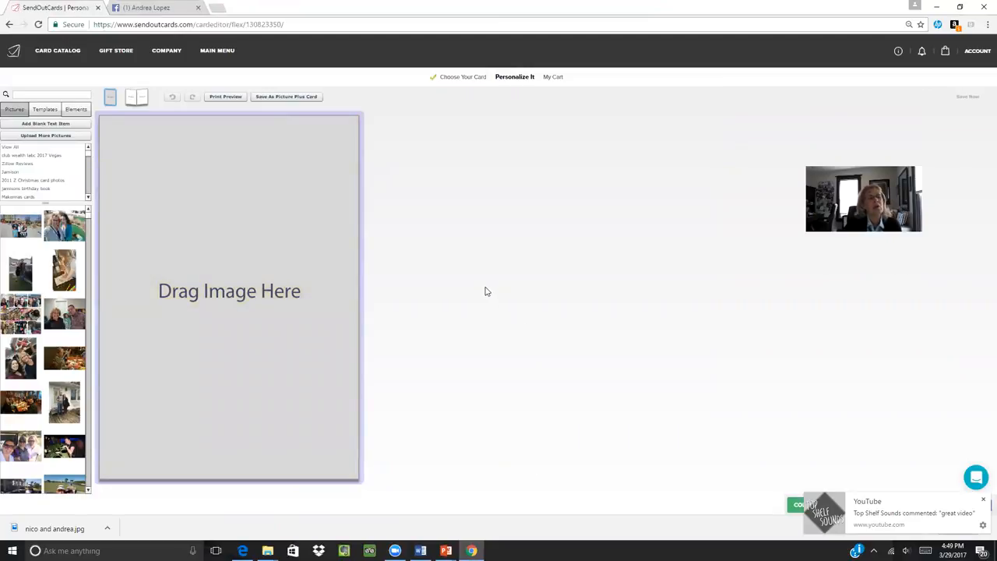
{"action": "mouse_move", "coordinate": [489, 278]}
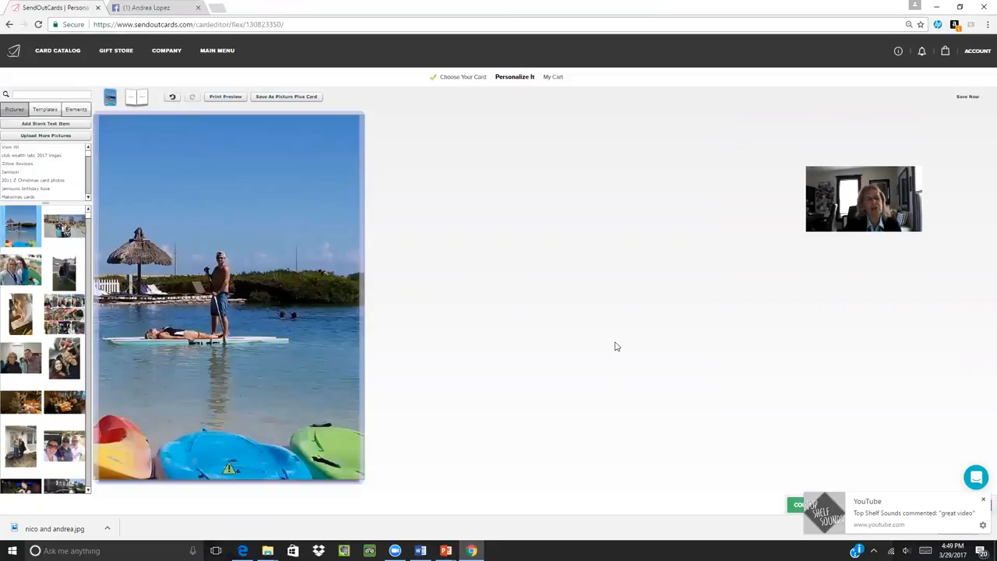
{"action": "mouse_move", "coordinate": [101, 86]}
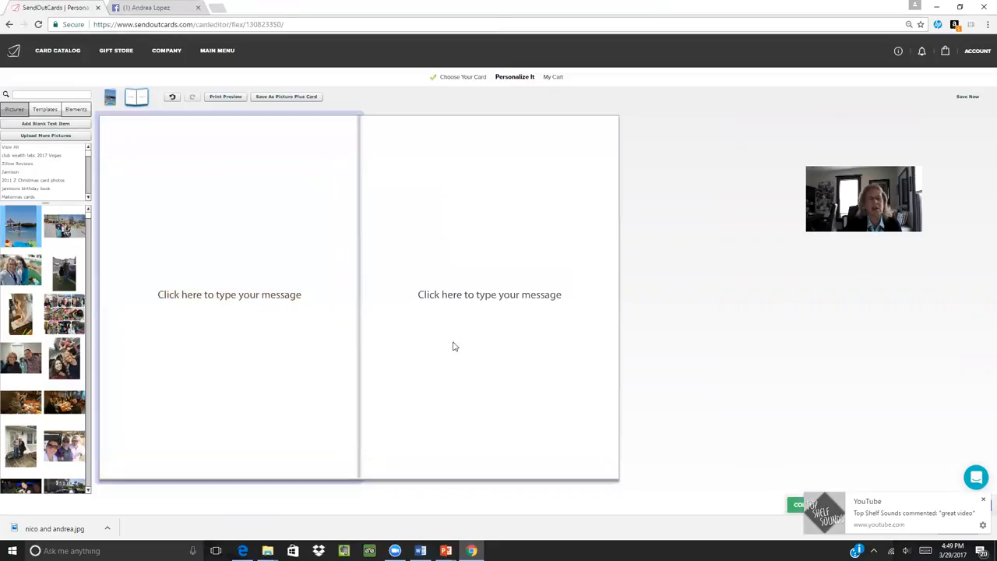
Step: Add a text box on the right inside page and set its font to Gayle
{"action": "left_click", "coordinate": [489, 294]}
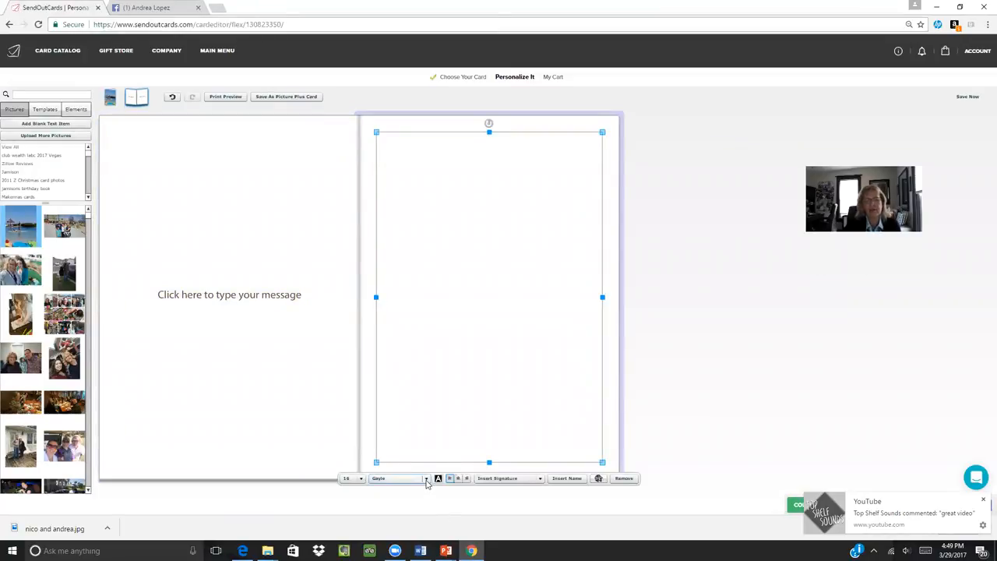
{"action": "left_click", "coordinate": [397, 479]}
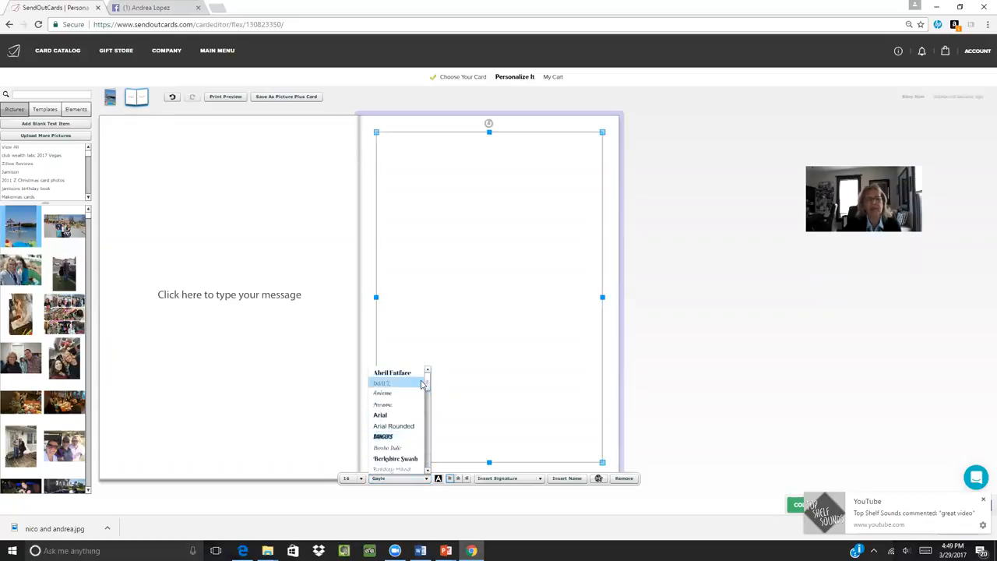
{"action": "scroll", "scroll_direction": "down", "scroll_amount": 3}
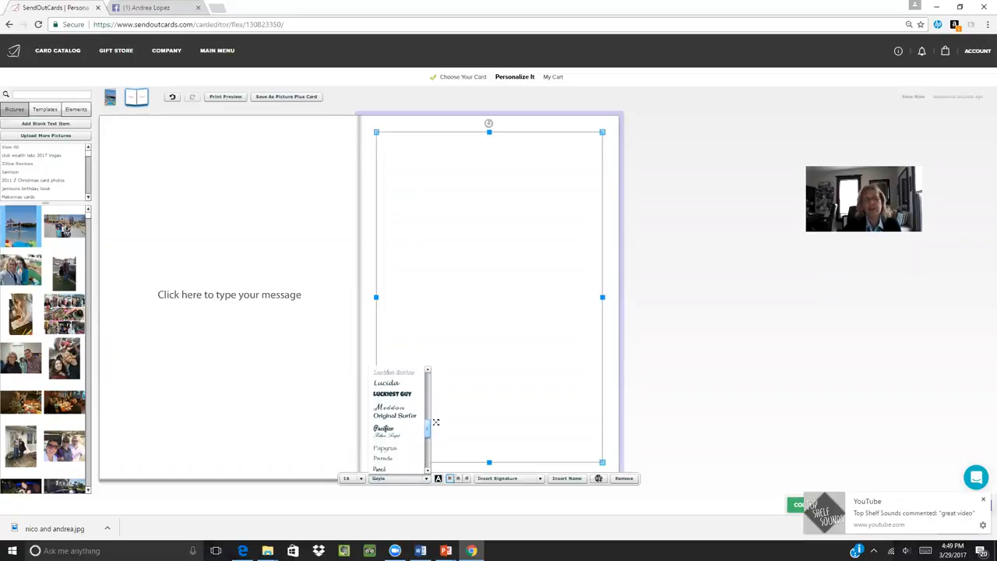
{"action": "scroll", "scroll_direction": "down", "scroll_amount": 3}
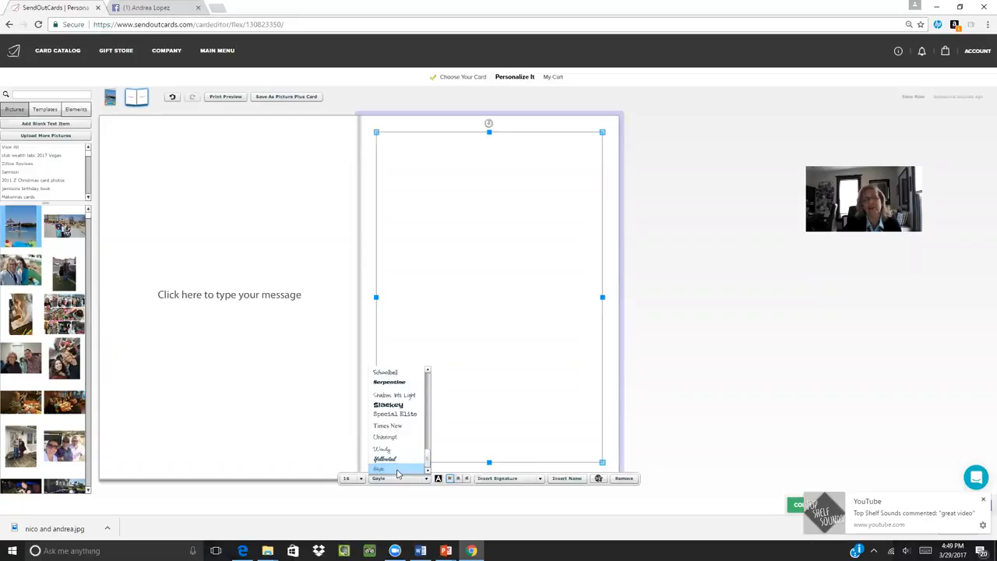
{"action": "left_click", "coordinate": [380, 469]}
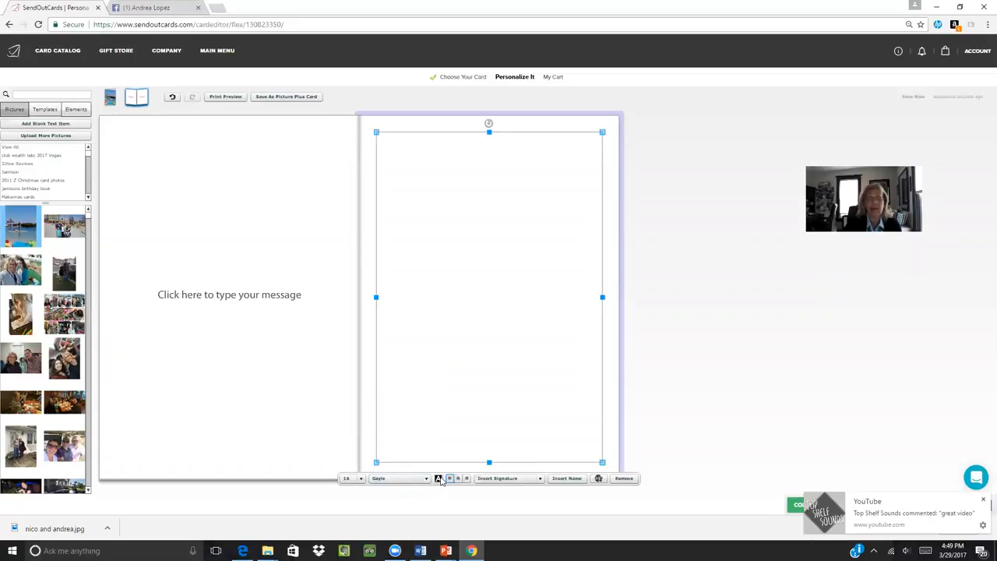
Step: Choose the blue swatch in the Choose Color dialog and confirm it as the ink
{"action": "left_click", "coordinate": [439, 478]}
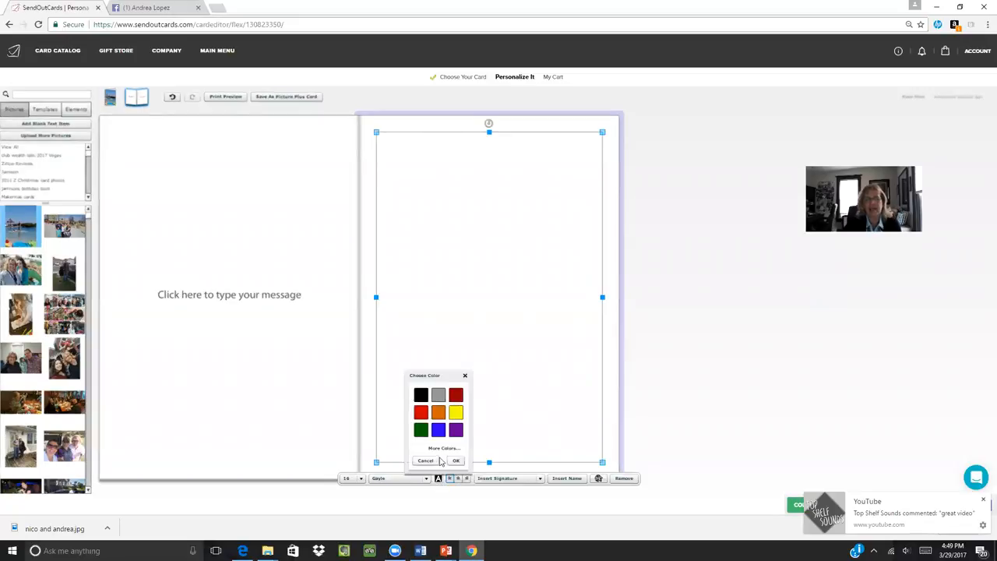
{"action": "left_click", "coordinate": [444, 447]}
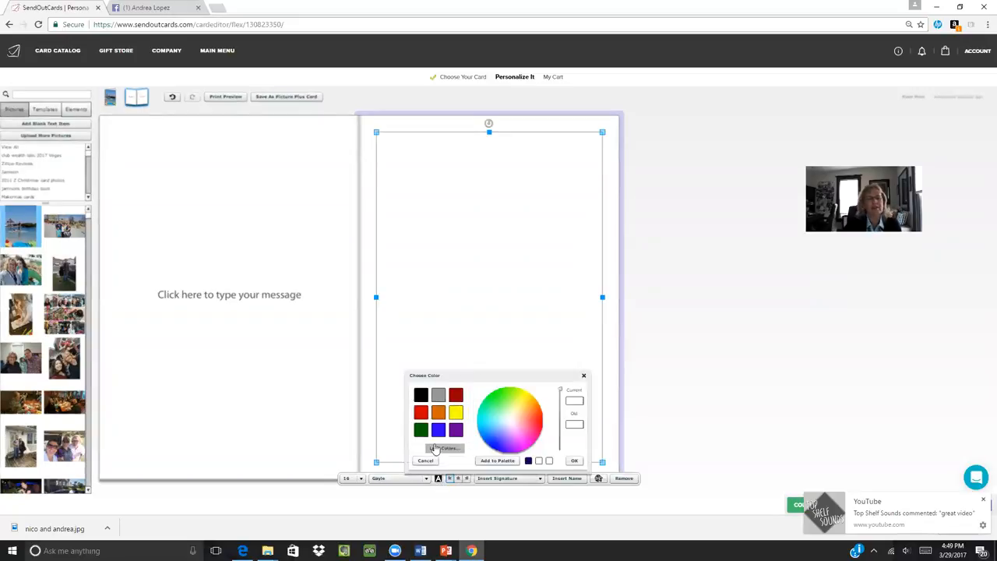
{"action": "left_click", "coordinate": [444, 447]}
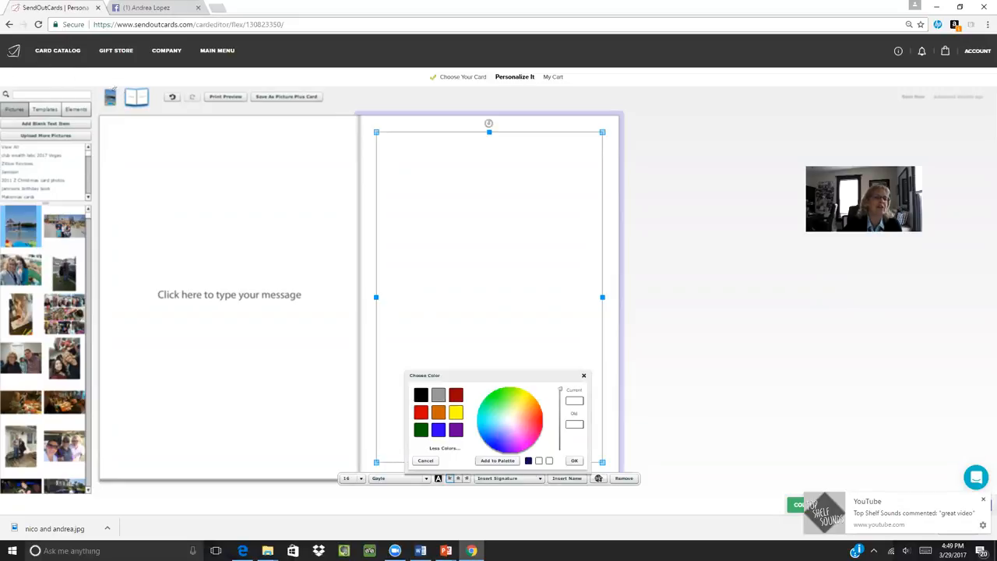
{"action": "left_click", "coordinate": [509, 420]}
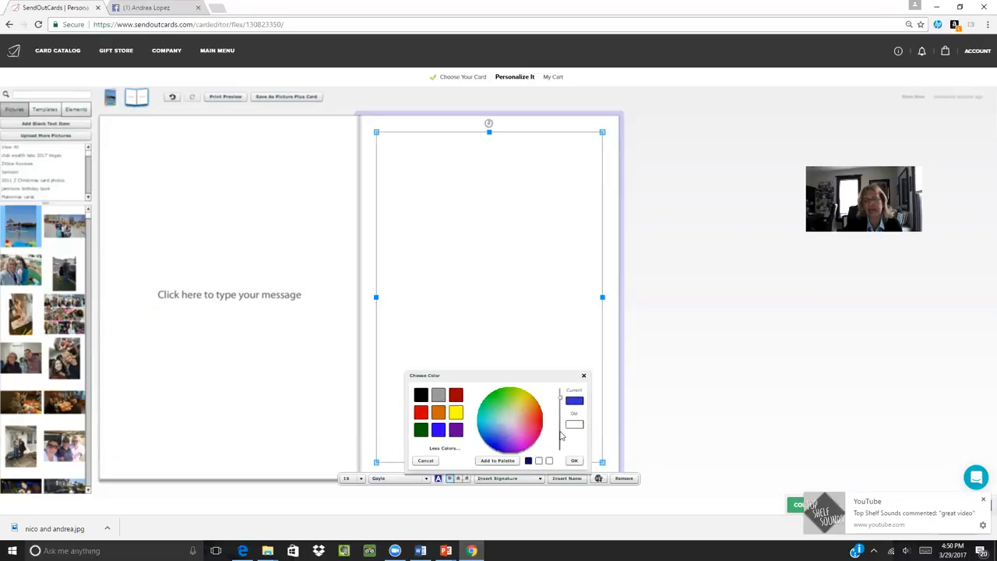
{"action": "mouse_move", "coordinate": [557, 395]}
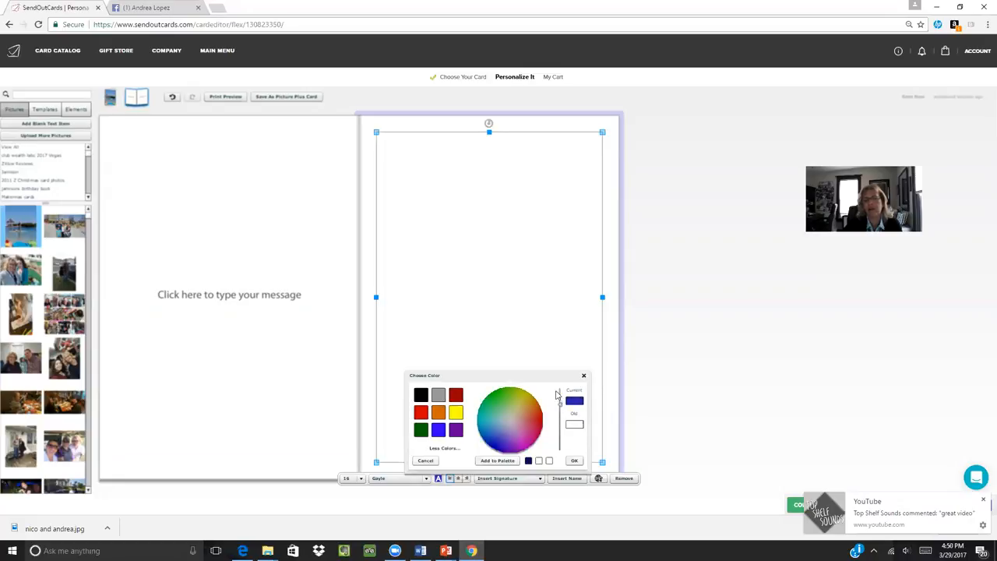
{"action": "left_click", "coordinate": [504, 429]}
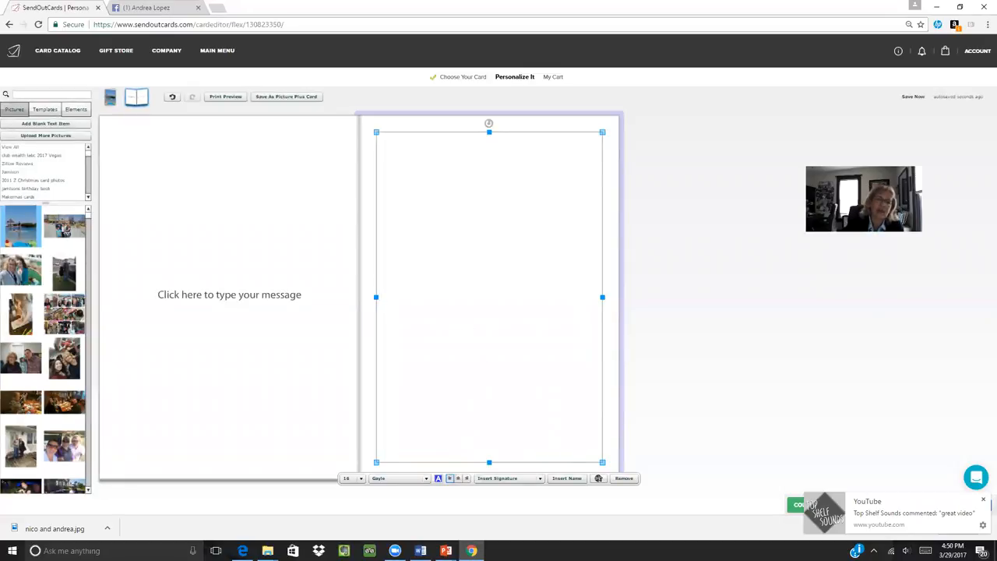
Step: Paste the dated thank-you note to Andrea, add the remaining lines and 'Love,'
{"action": "right_click", "coordinate": [475, 351]}
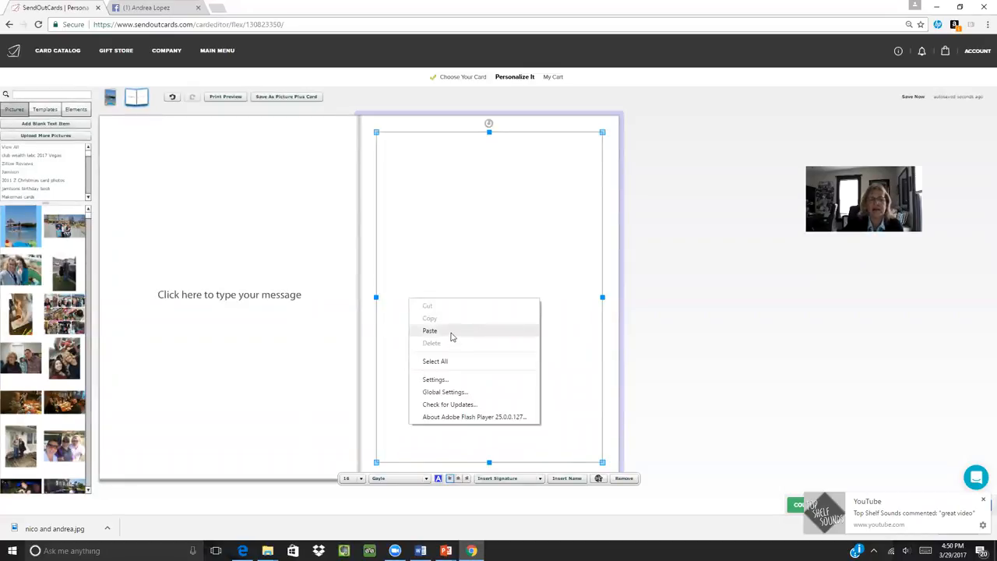
{"action": "left_click", "coordinate": [429, 330]}
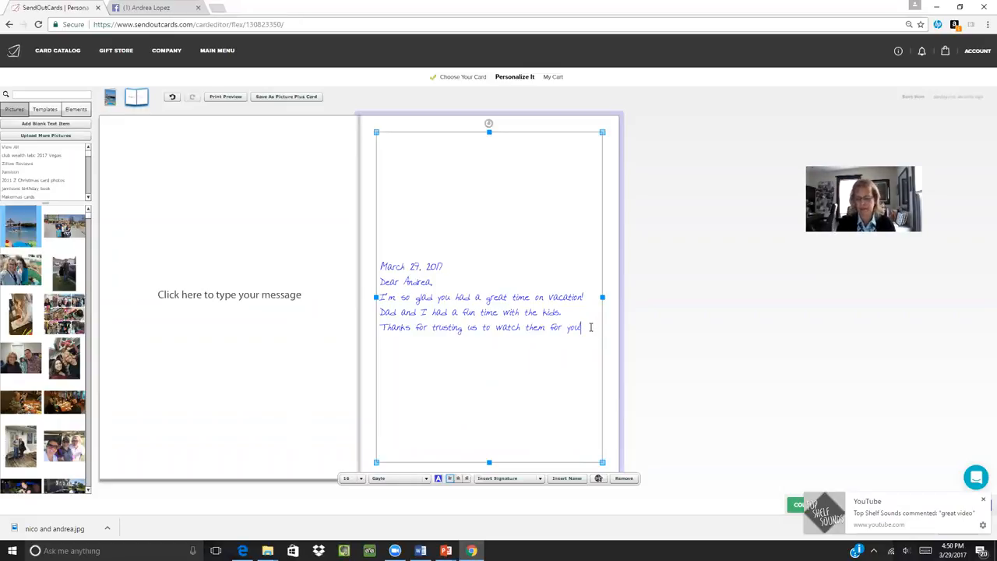
{"action": "type", "text": "We love you all so"}
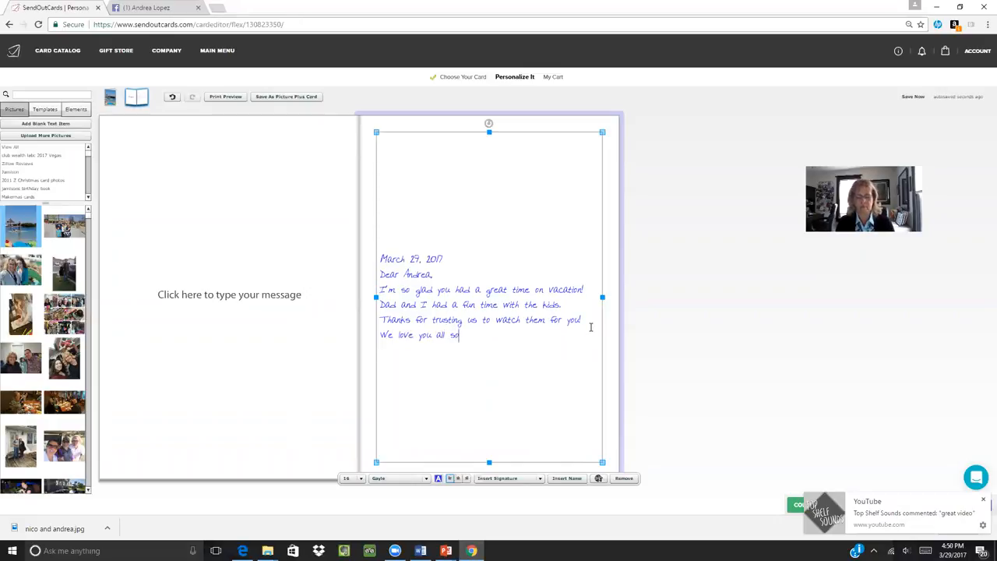
{"action": "type", "text": "much"}
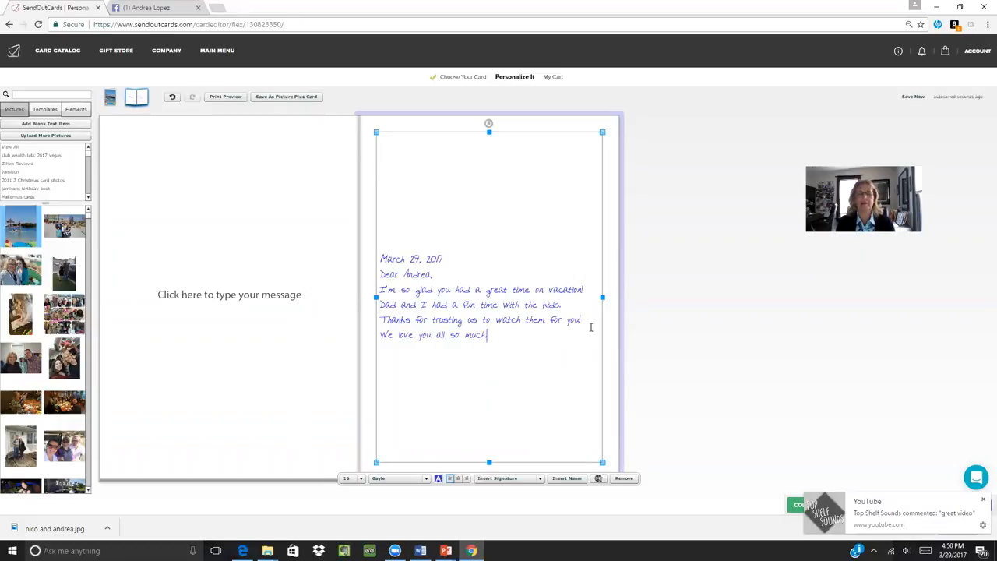
{"action": "type", "text": "4"}
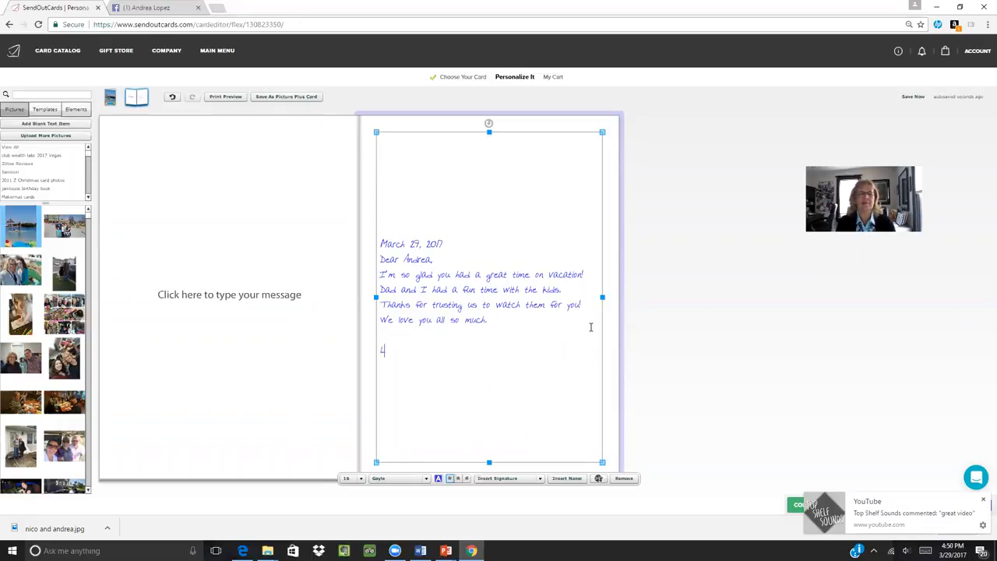
{"action": "type", "text": "Love,"}
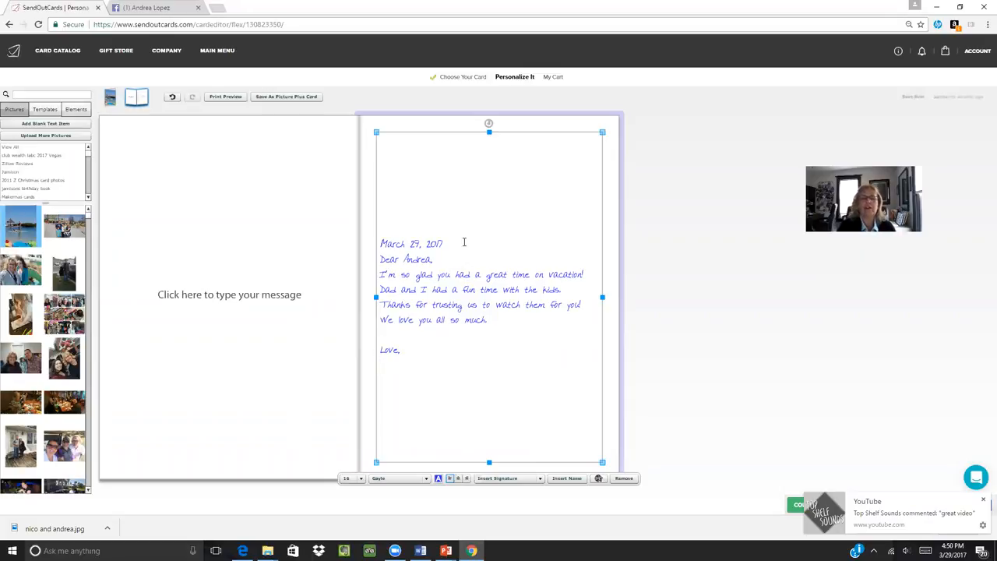
Step: Insert the saved 'Mom & Dad' signature below the 'Love,' closing
{"action": "left_click", "coordinate": [379, 366]}
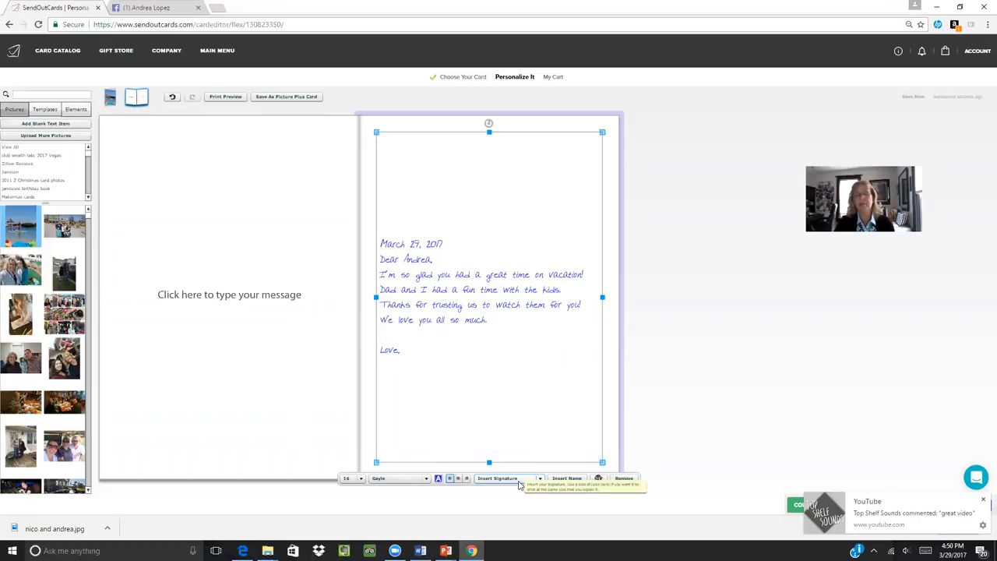
{"action": "left_click", "coordinate": [507, 477]}
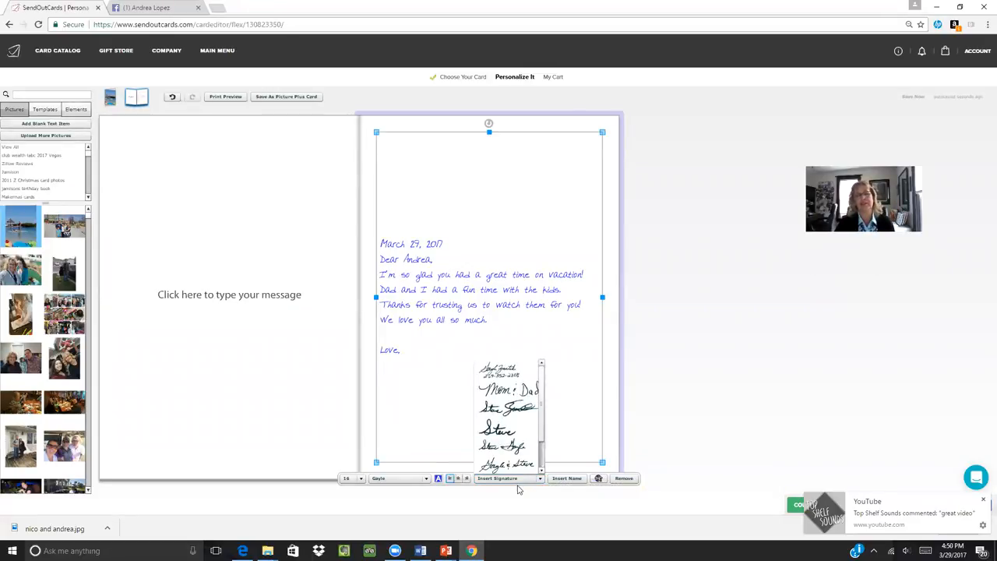
{"action": "left_click", "coordinate": [507, 407]}
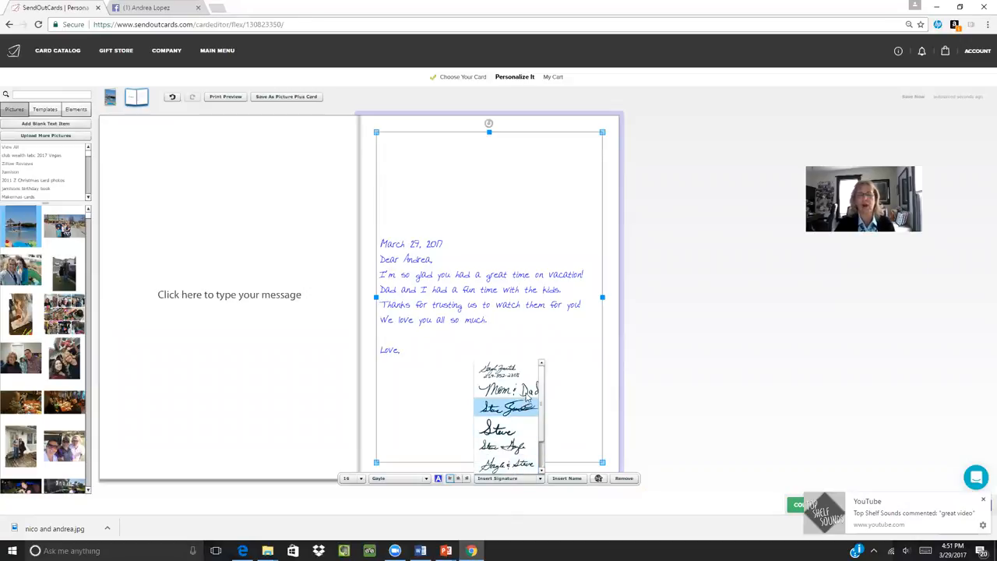
{"action": "left_click", "coordinate": [507, 390]}
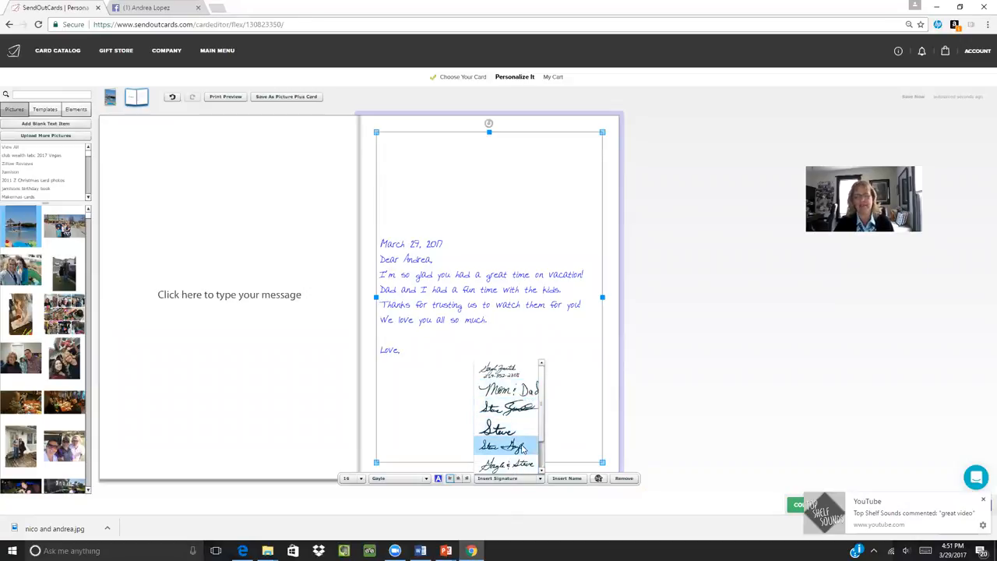
{"action": "left_click", "coordinate": [508, 445]}
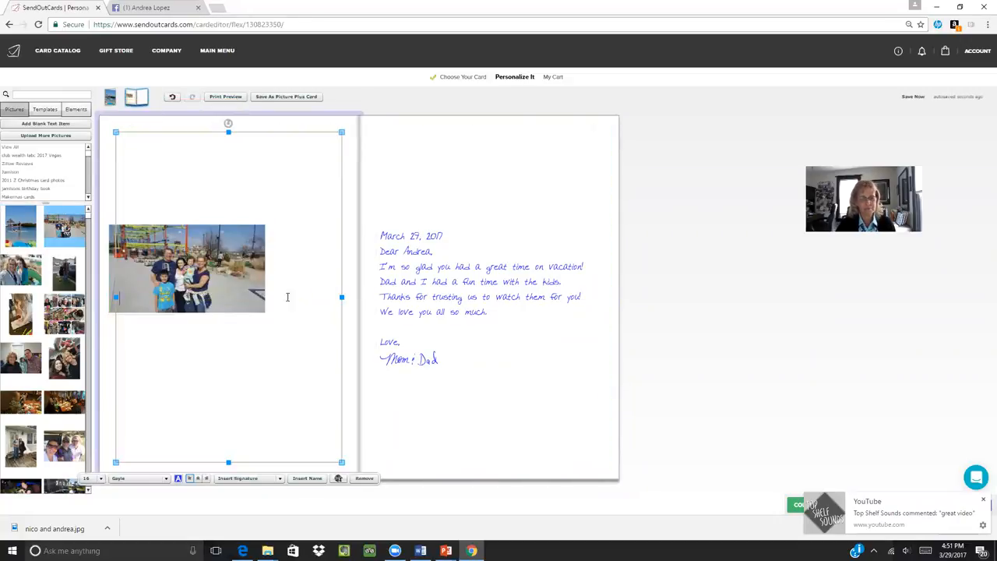
Step: Place the family mini-golf photo on the left inside page, filling the panel
{"action": "left_click", "coordinate": [187, 269]}
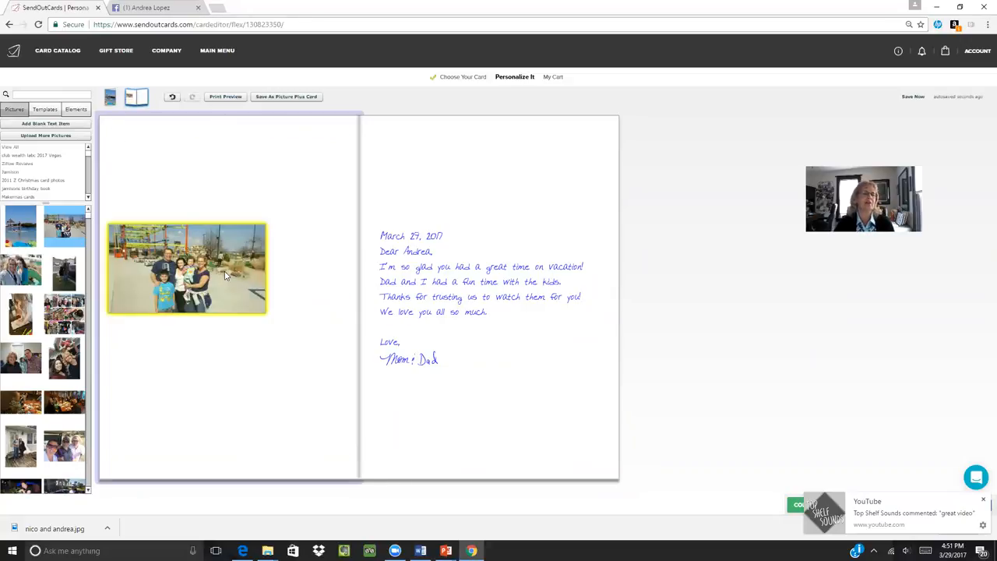
{"action": "left_click", "coordinate": [187, 269]}
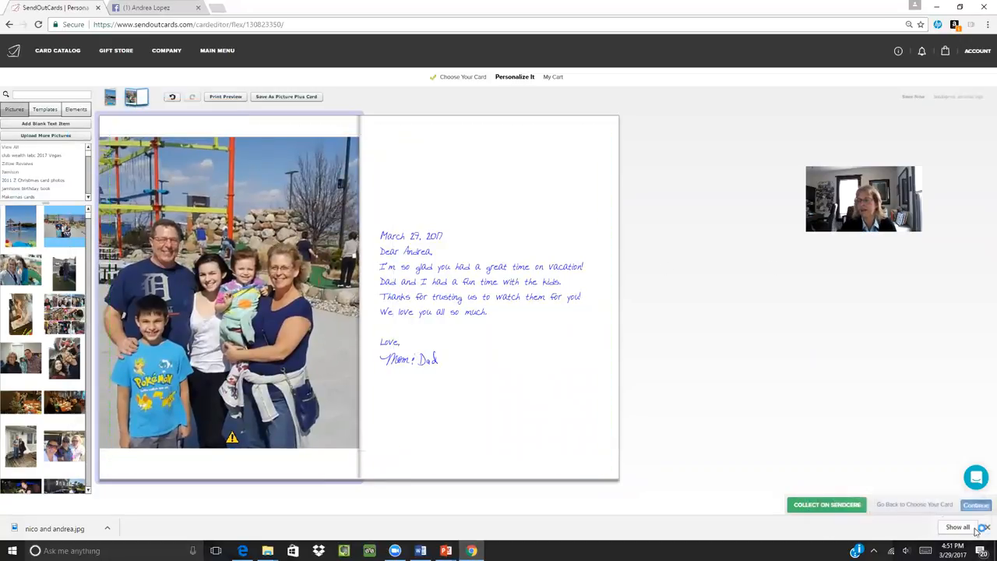
Step: Move the card to the cart and apply the two-photo custom back panel
{"action": "left_click", "coordinate": [976, 504]}
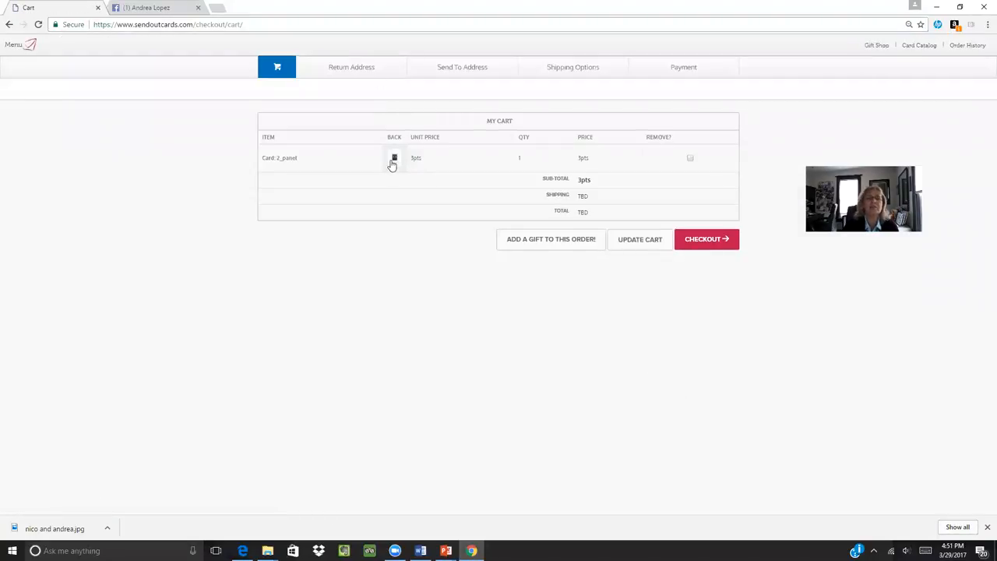
{"action": "left_click", "coordinate": [395, 157]}
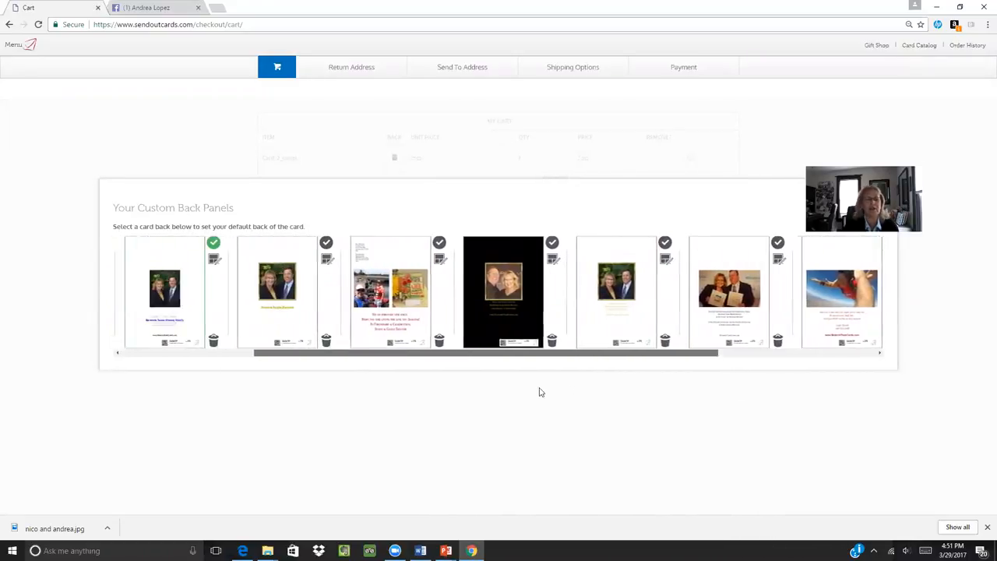
{"action": "left_click", "coordinate": [440, 242]}
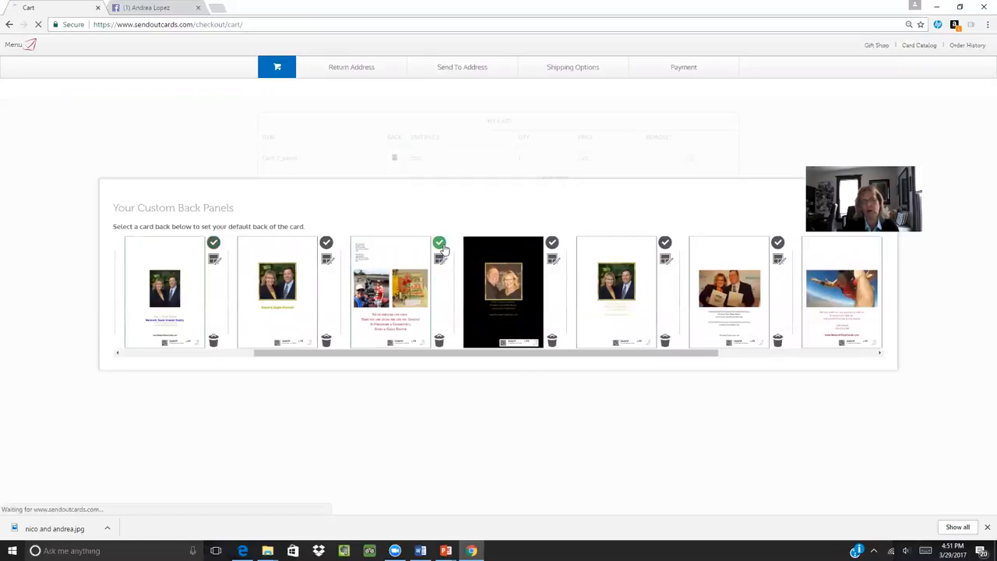
{"action": "left_click", "coordinate": [439, 242]}
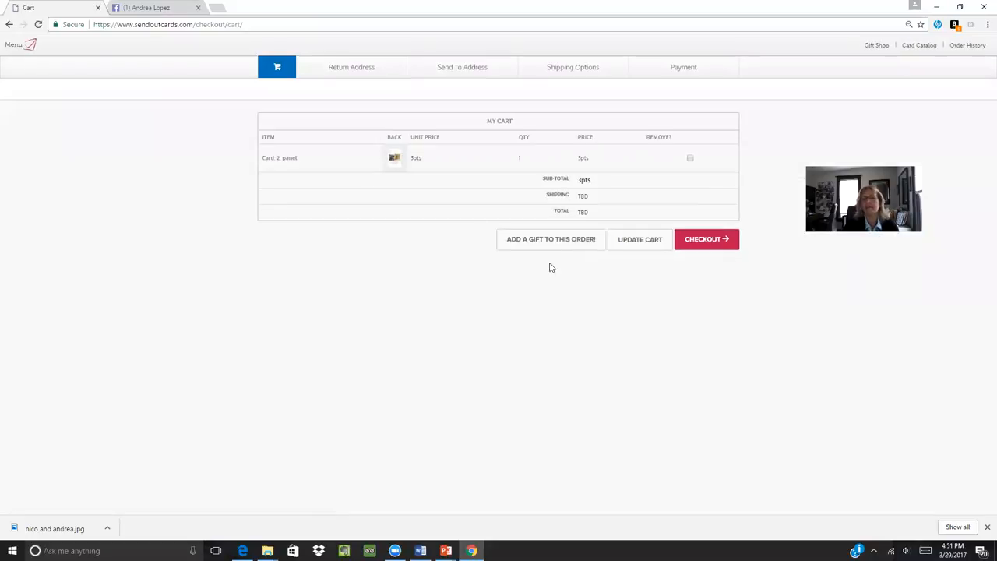
{"action": "mouse_move", "coordinate": [551, 239]}
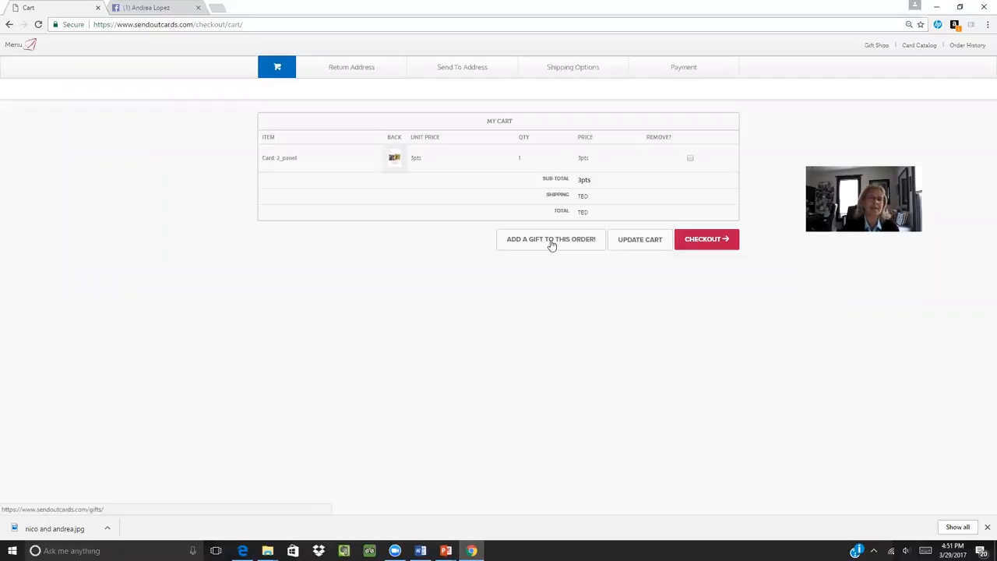
Step: Add the 2 Pack Brownies gift (10 points) and view the 13-point cart
{"action": "left_click", "coordinate": [550, 239]}
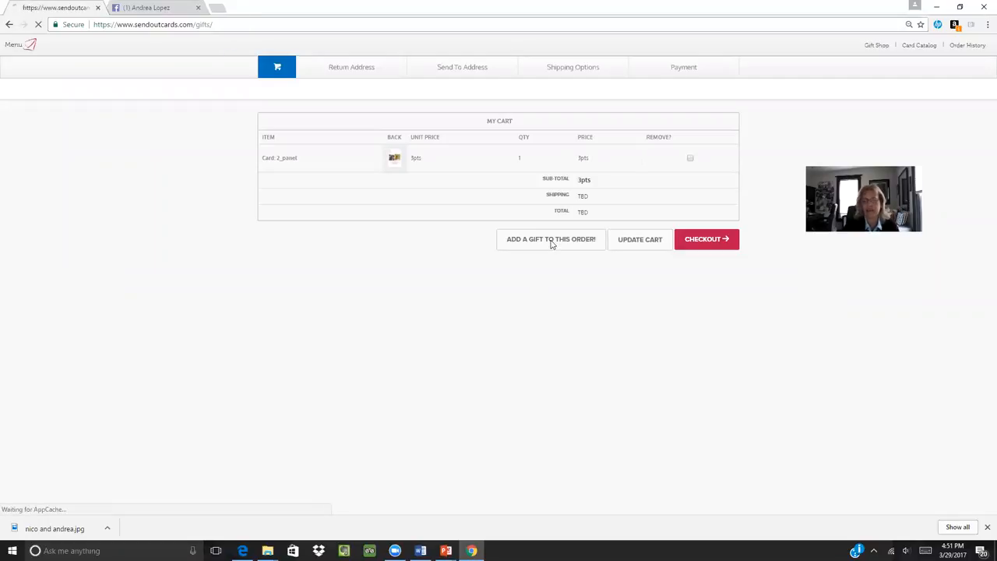
{"action": "left_click", "coordinate": [550, 239]}
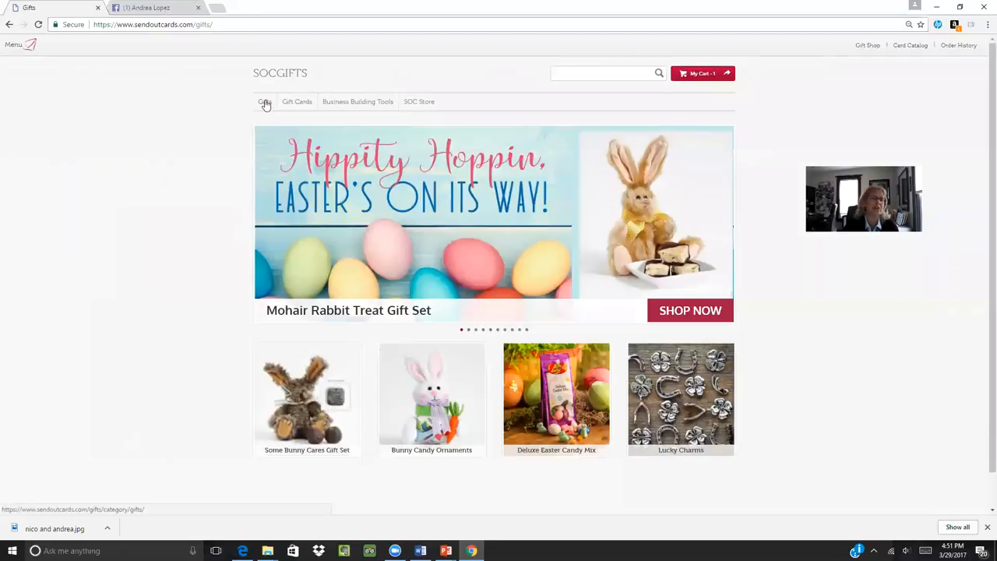
{"action": "left_click", "coordinate": [265, 102]}
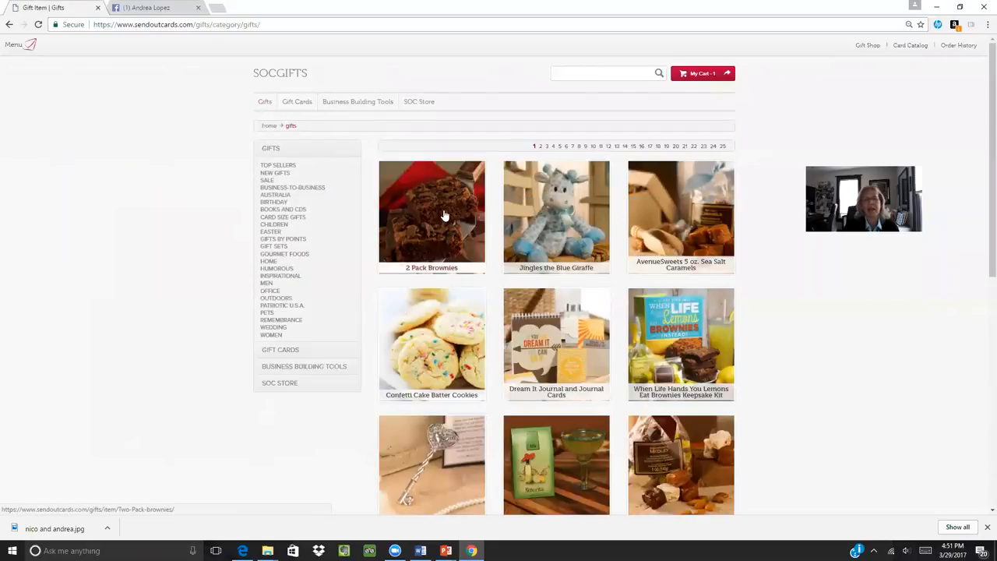
{"action": "left_click", "coordinate": [431, 216]}
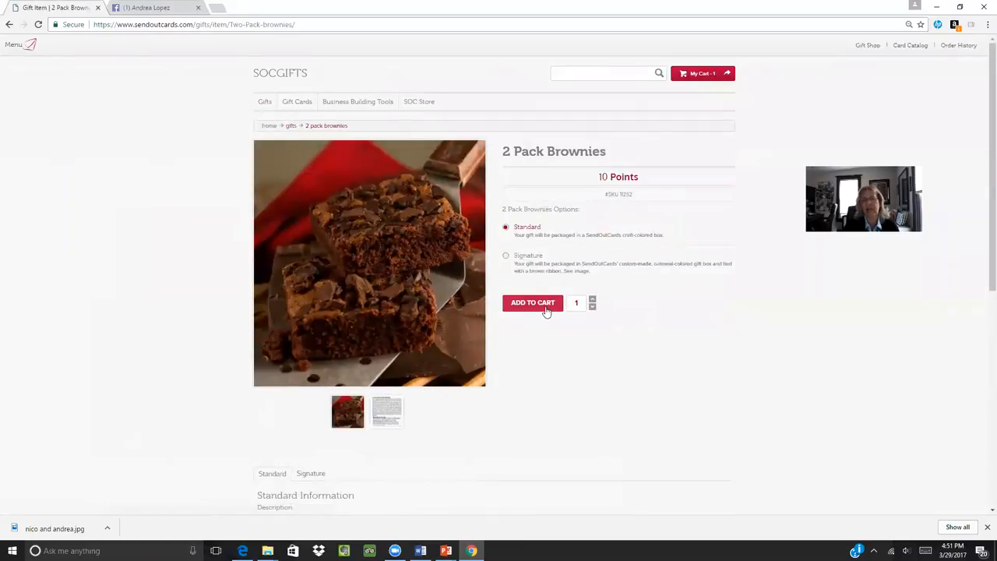
{"action": "left_click", "coordinate": [533, 303]}
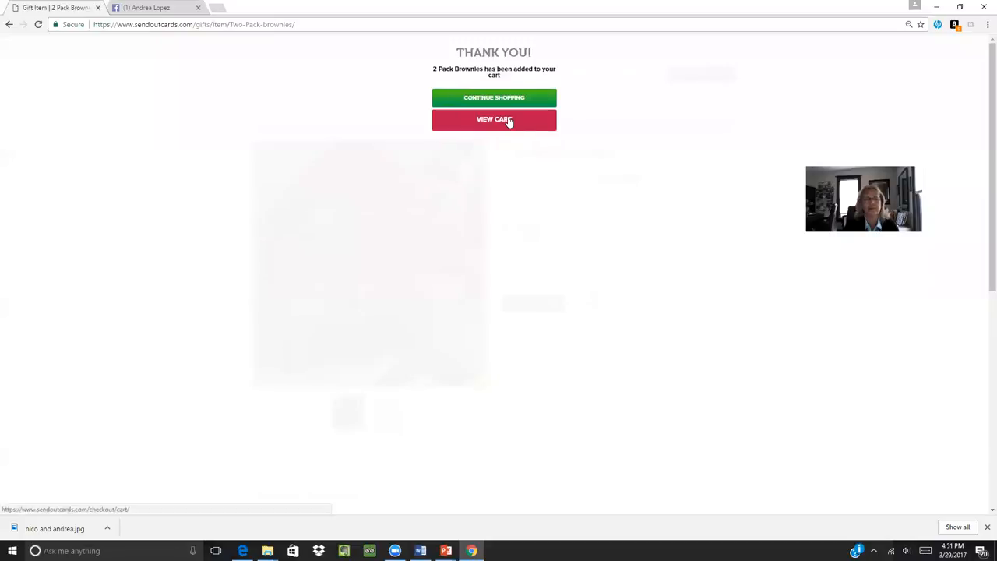
{"action": "left_click", "coordinate": [494, 119]}
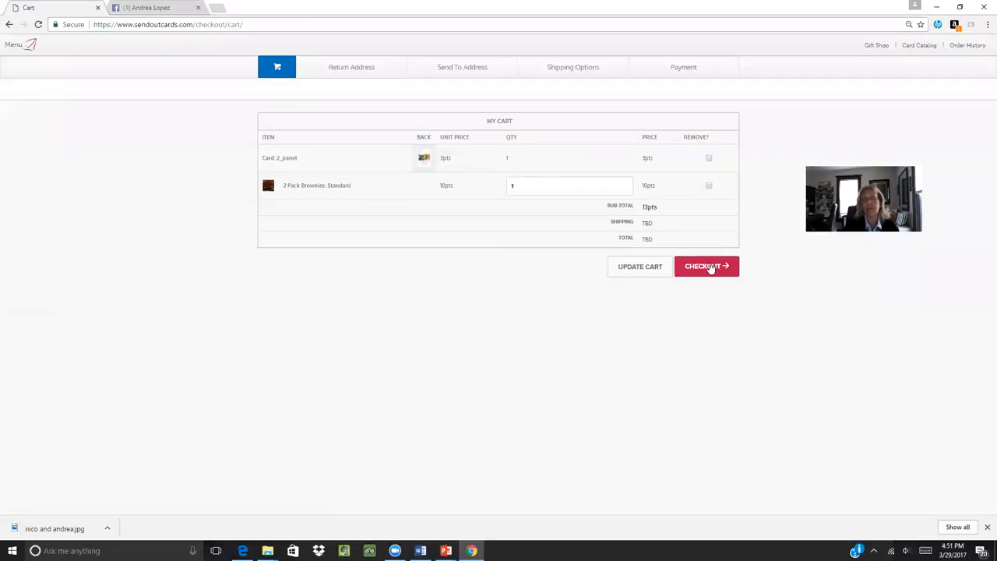
Step: Check out with the saved return address and try a contact search for 'adrea' (no matches)
{"action": "left_click", "coordinate": [705, 266]}
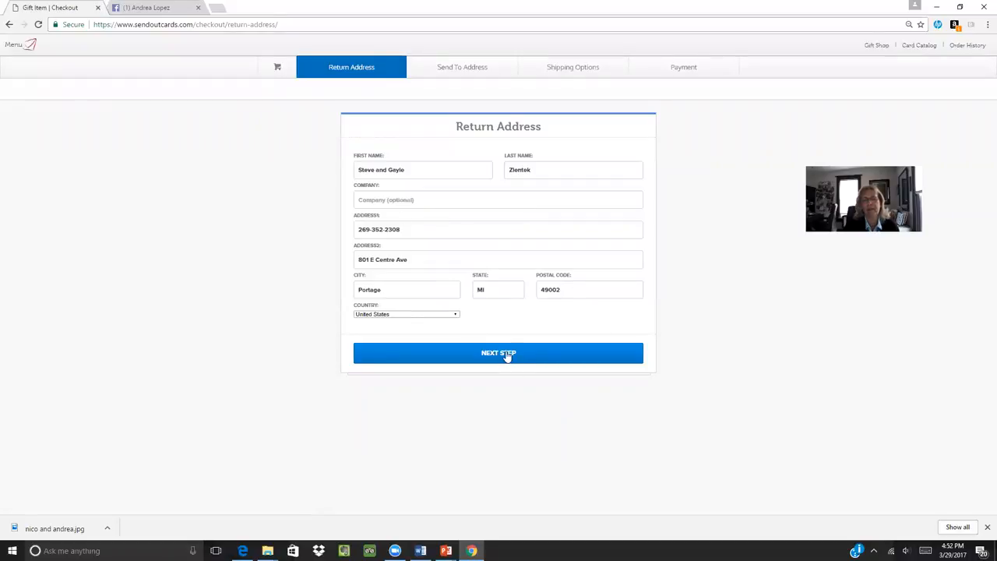
{"action": "left_click", "coordinate": [498, 353]}
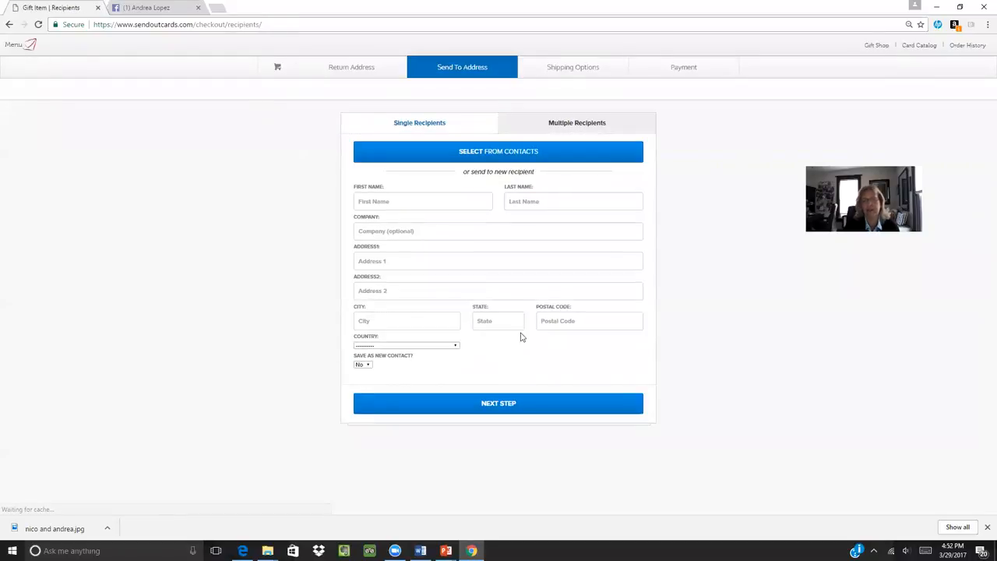
{"action": "left_click", "coordinate": [498, 151]}
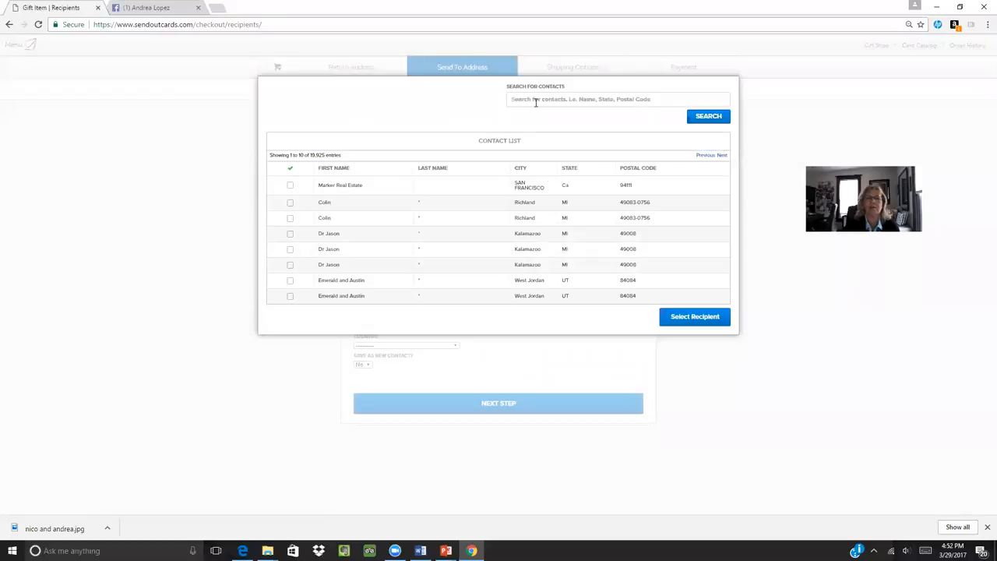
{"action": "type", "text": "ad"}
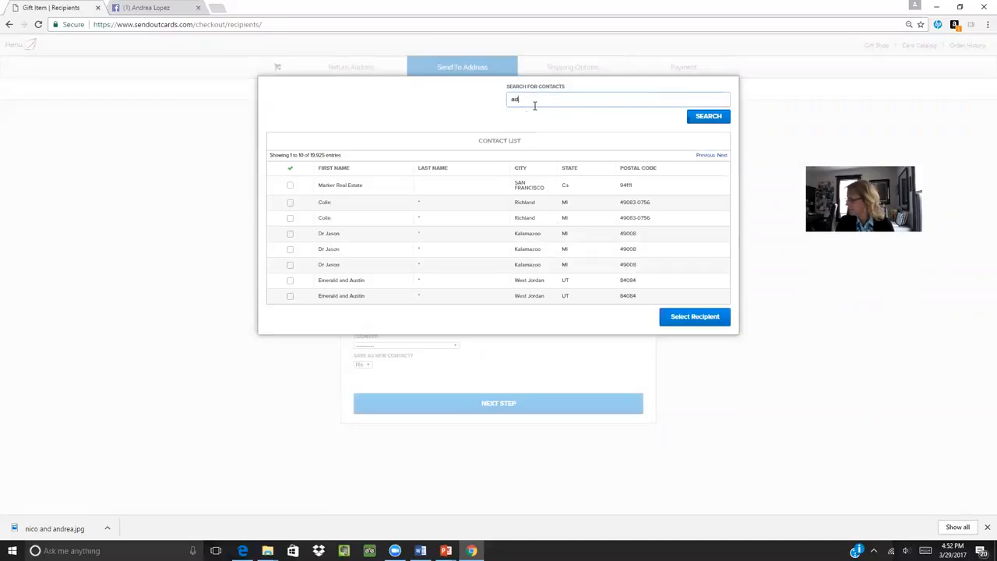
{"action": "type", "text": "drea"}
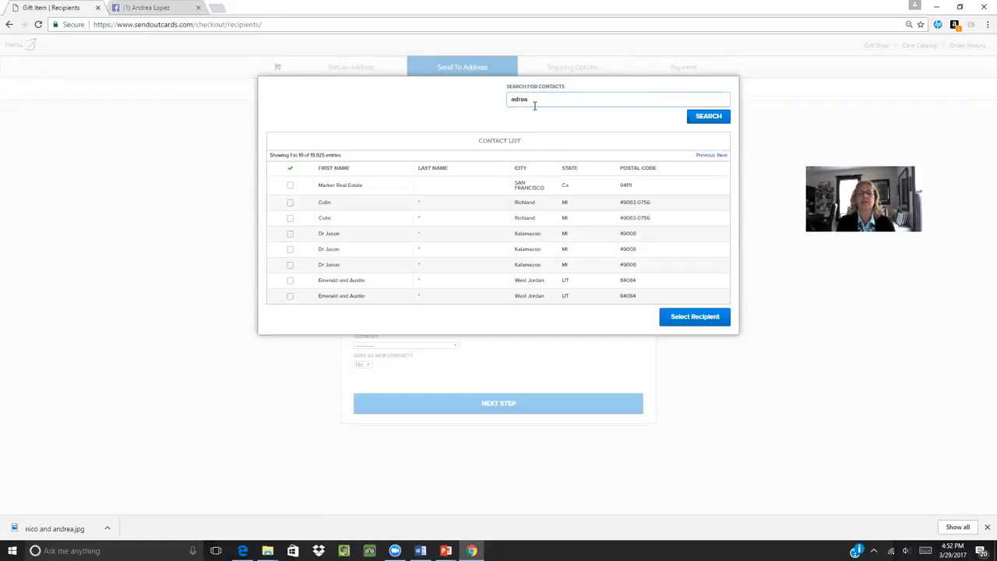
{"action": "left_click", "coordinate": [707, 116]}
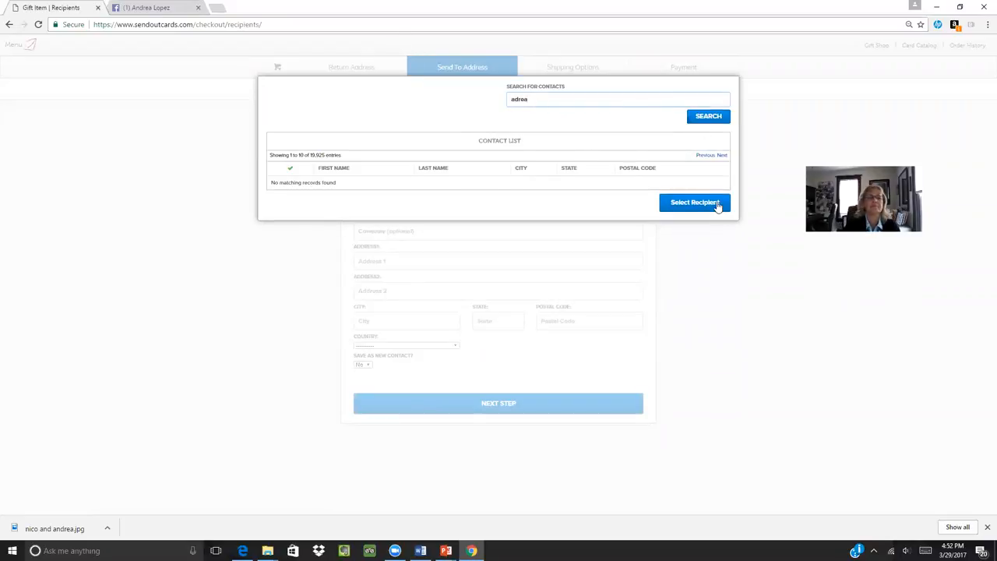
{"action": "left_click", "coordinate": [694, 202]}
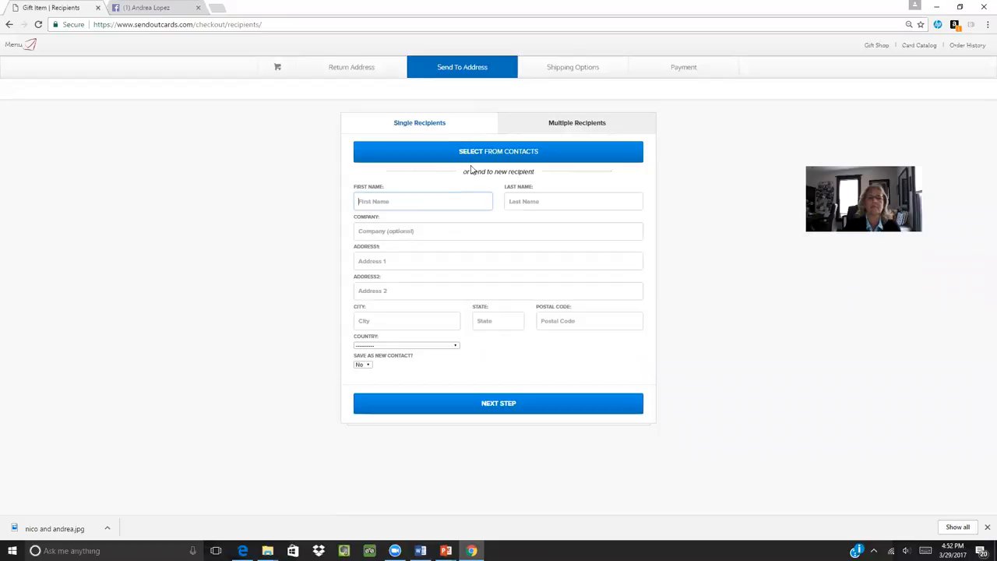
Step: Search saved contacts for 'lopez' and confirm that recipient's mailing address
{"action": "left_click", "coordinate": [498, 151]}
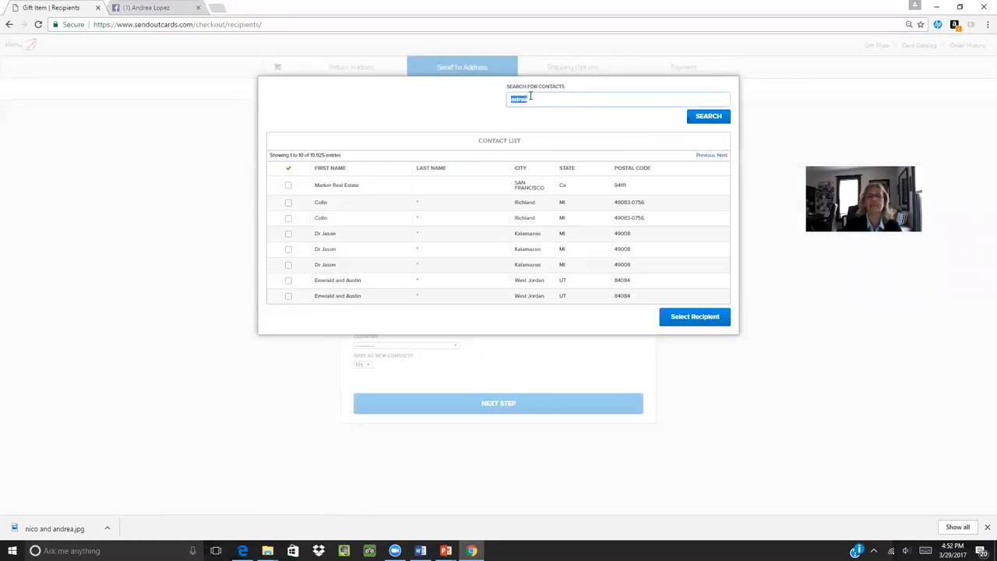
{"action": "type", "text": "adrealope"}
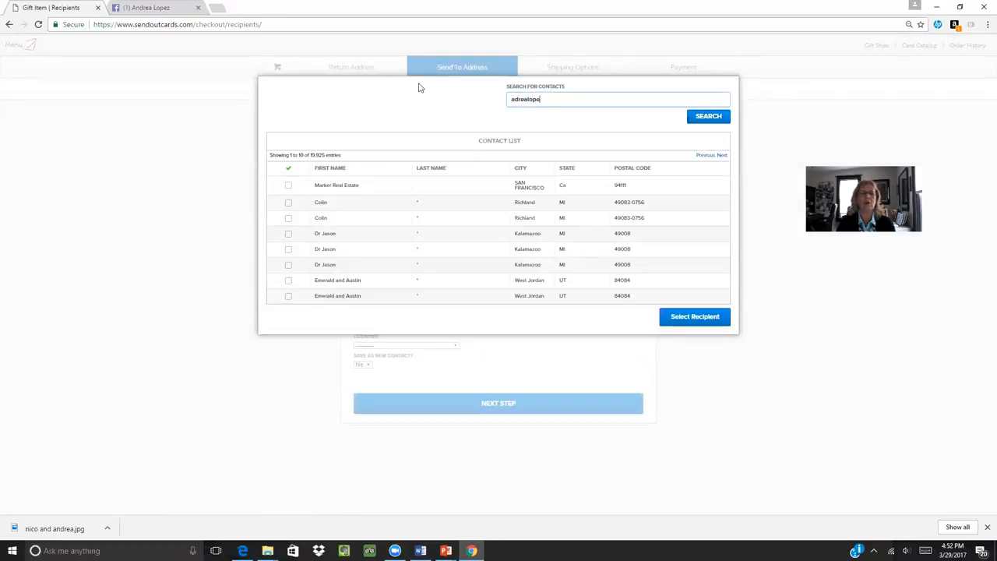
{"action": "left_click", "coordinate": [618, 98]}
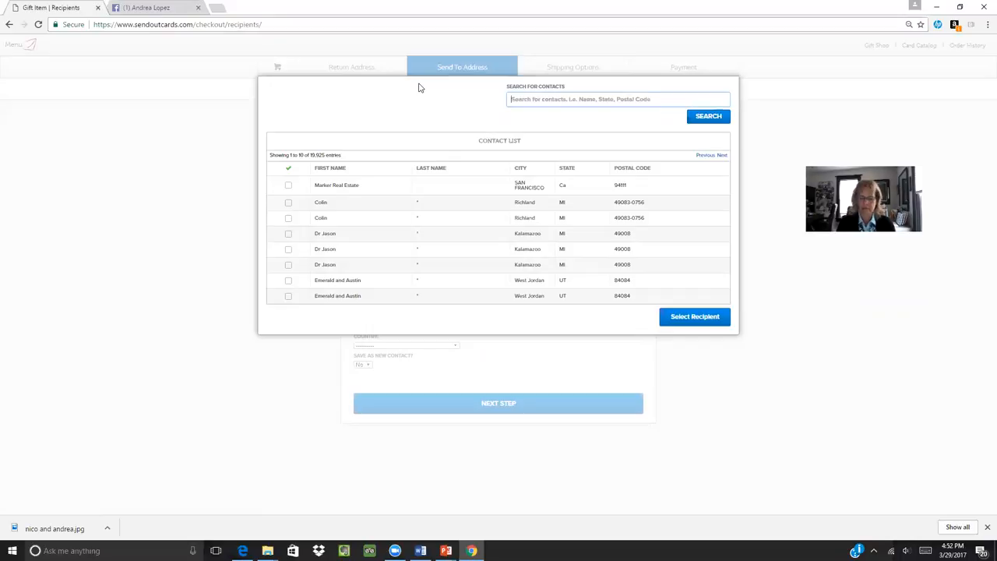
{"action": "type", "text": "lopez"}
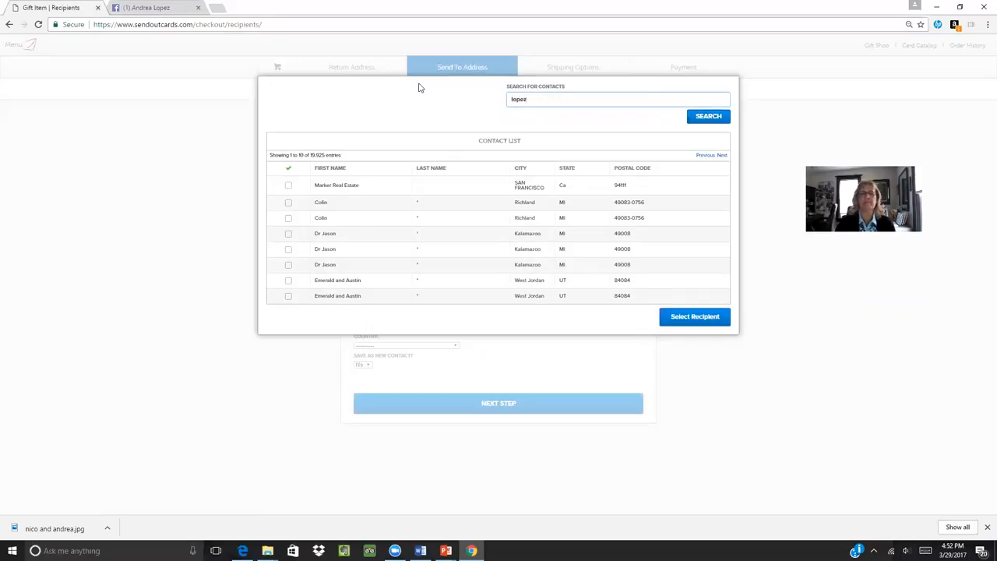
{"action": "left_click", "coordinate": [706, 116]}
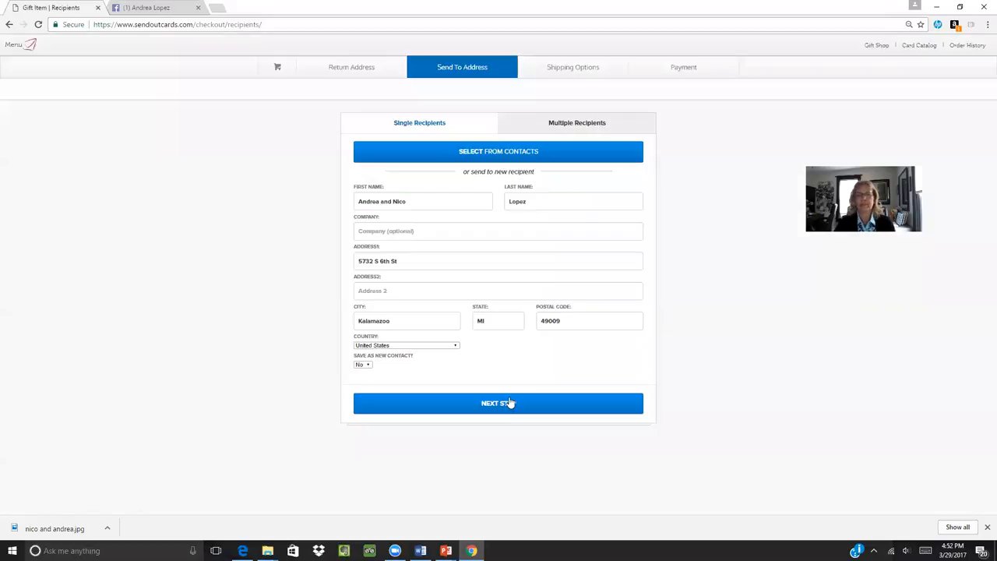
{"action": "left_click", "coordinate": [497, 403]}
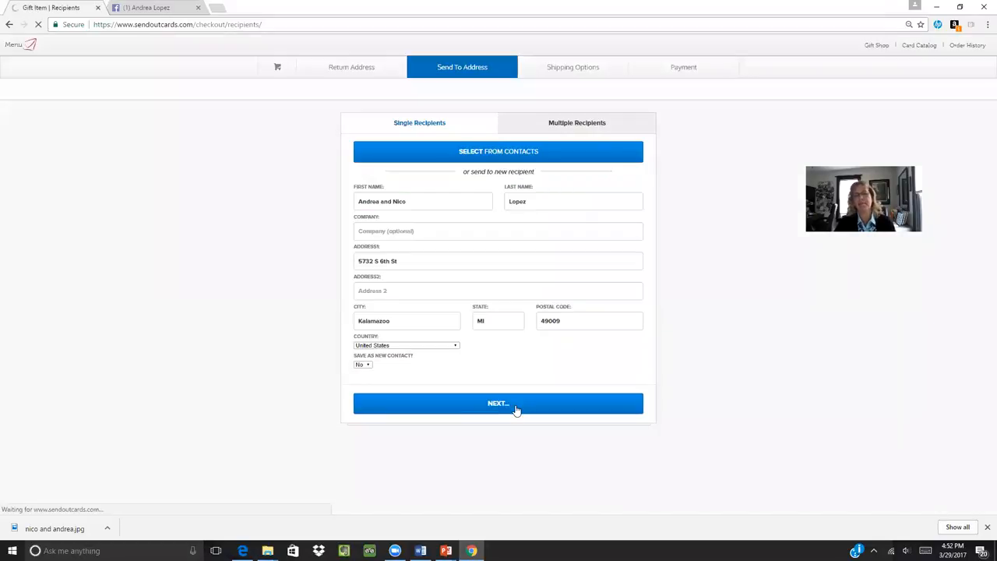
Step: Keep standard shipping ($4.99) with the send date set to Immediate
{"action": "left_click", "coordinate": [497, 403]}
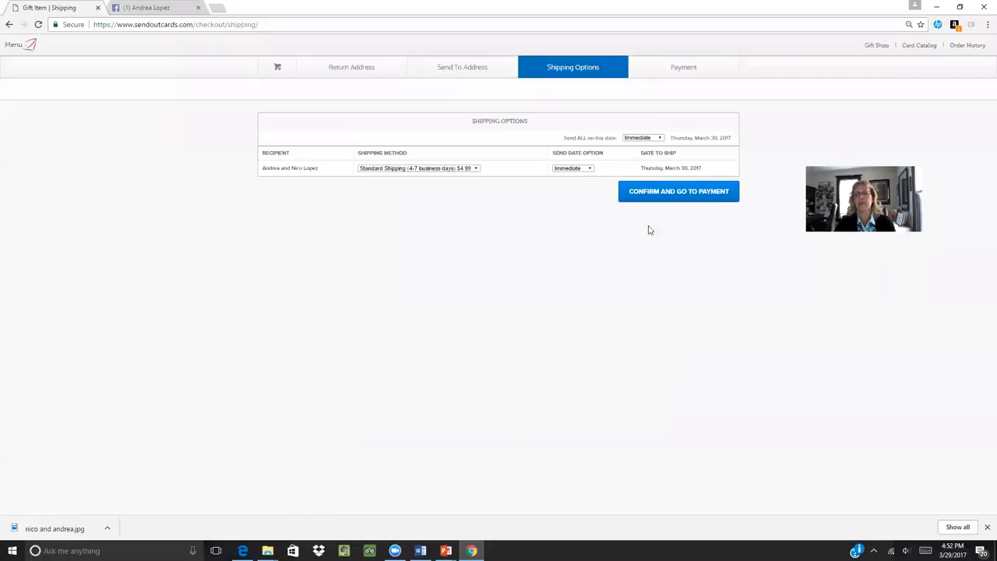
{"action": "left_click", "coordinate": [572, 168]}
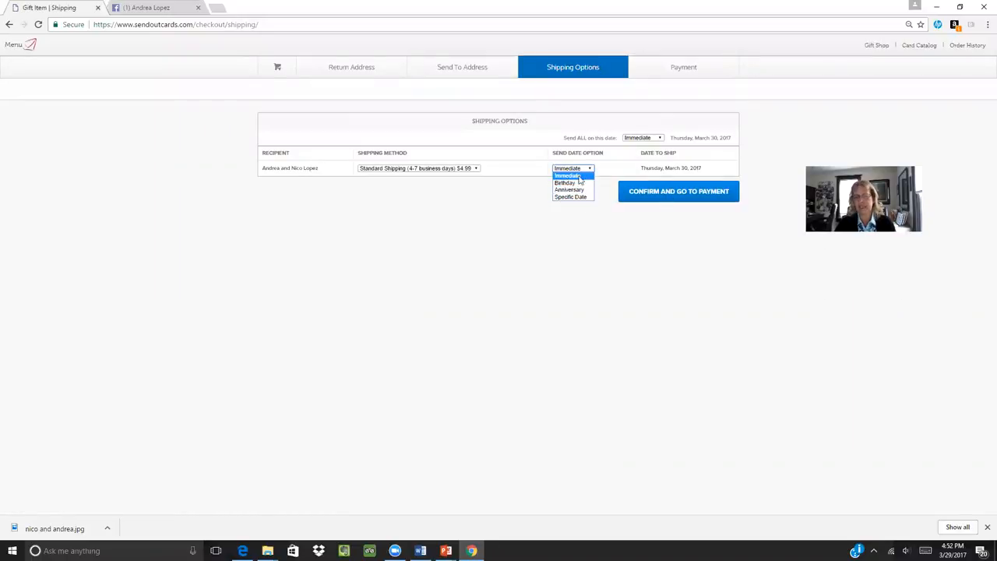
{"action": "left_click", "coordinate": [678, 191]}
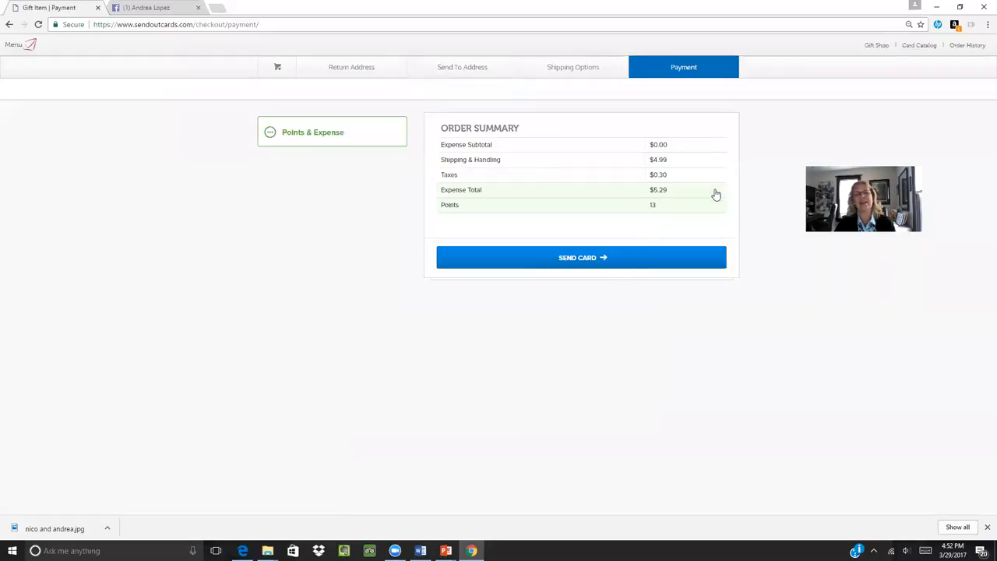
{"action": "mouse_move", "coordinate": [669, 173]}
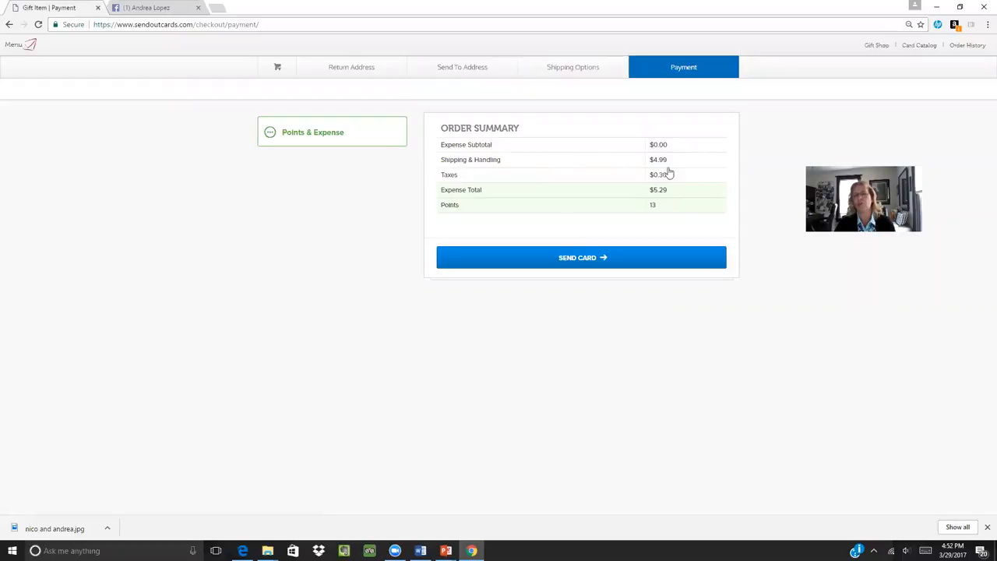
{"action": "mouse_move", "coordinate": [659, 198]}
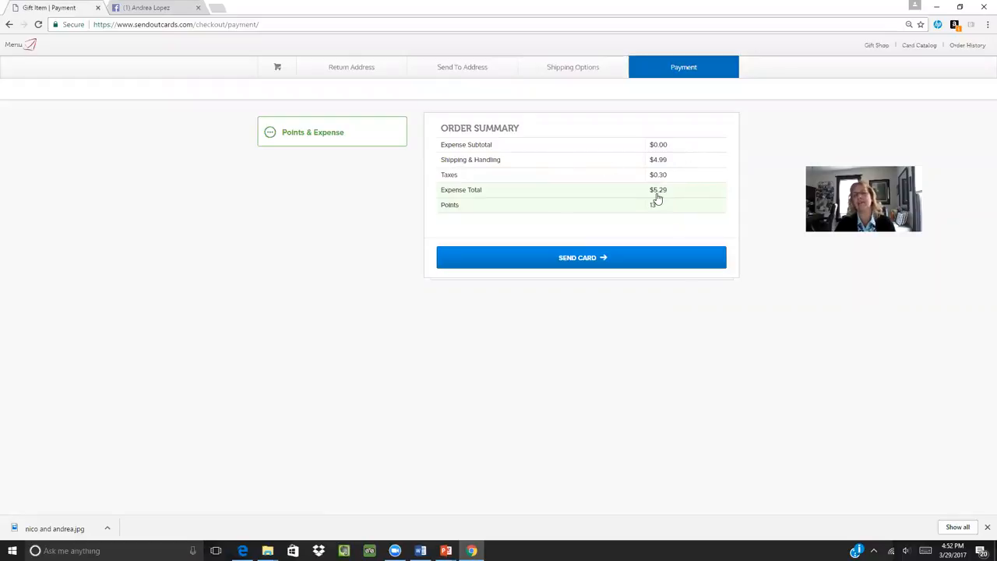
{"action": "mouse_move", "coordinate": [638, 210]}
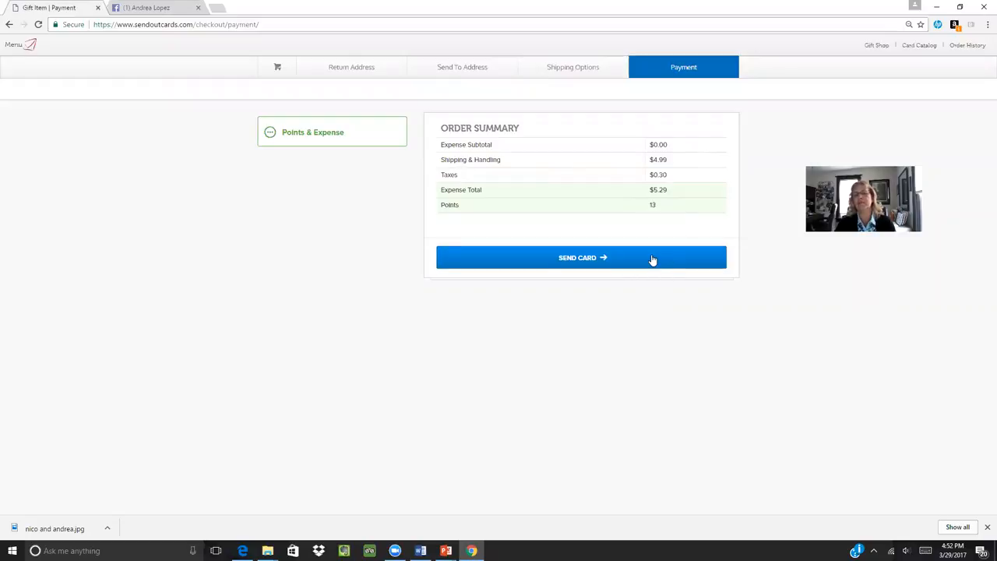
Step: Send the card and brownies order and continue to the thank-you confirmation
{"action": "left_click", "coordinate": [581, 257]}
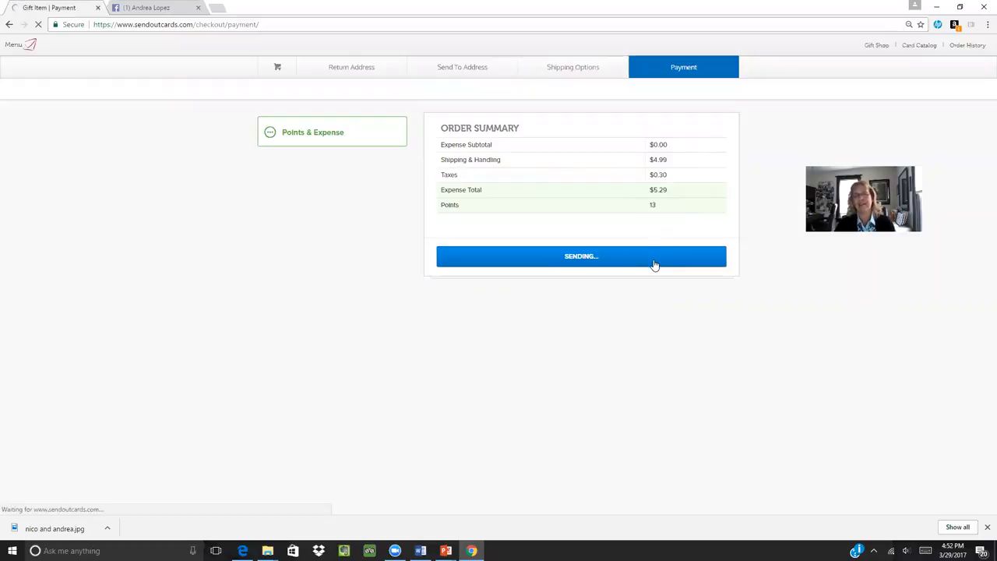
{"action": "left_click", "coordinate": [581, 256]}
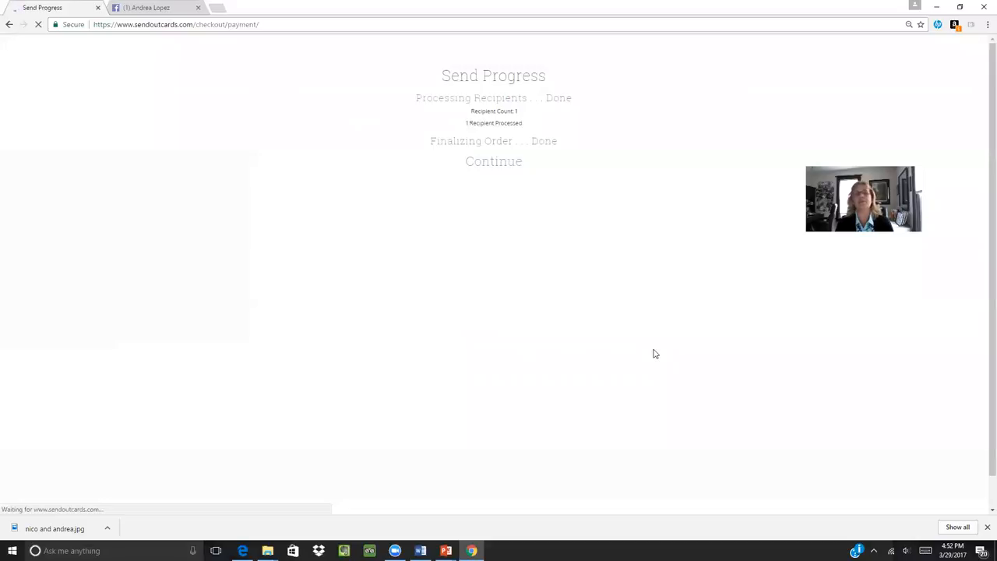
{"action": "left_click", "coordinate": [494, 162]}
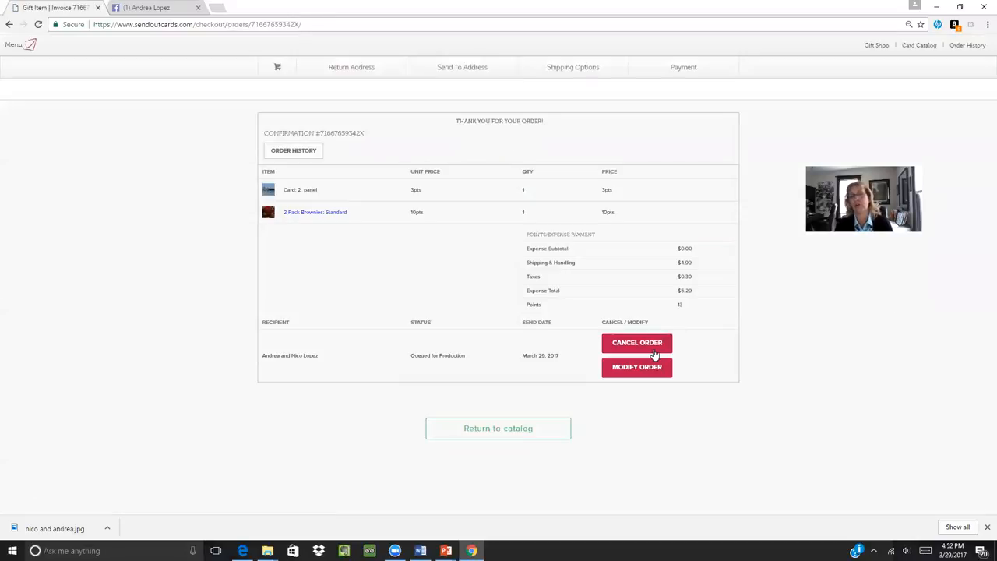